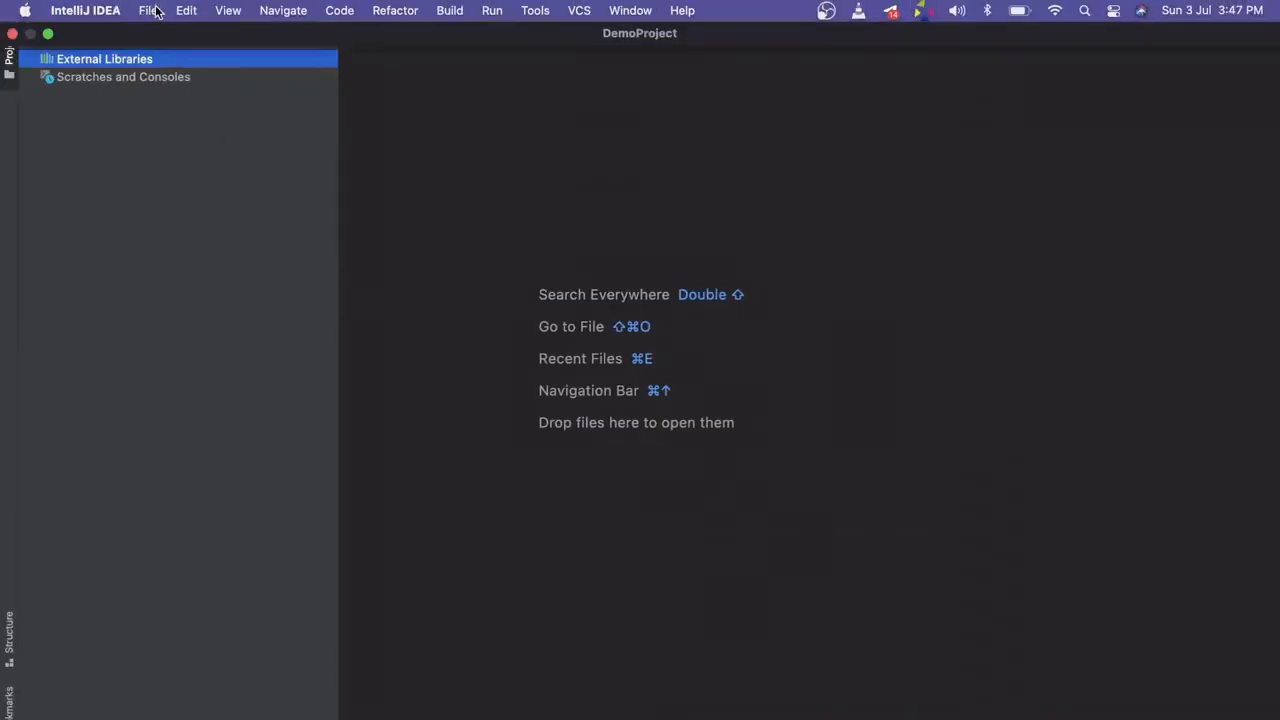
Start a new project from the File menu to bring up the New Project wizard.
{"action": "left_click", "coordinate": [148, 10]}
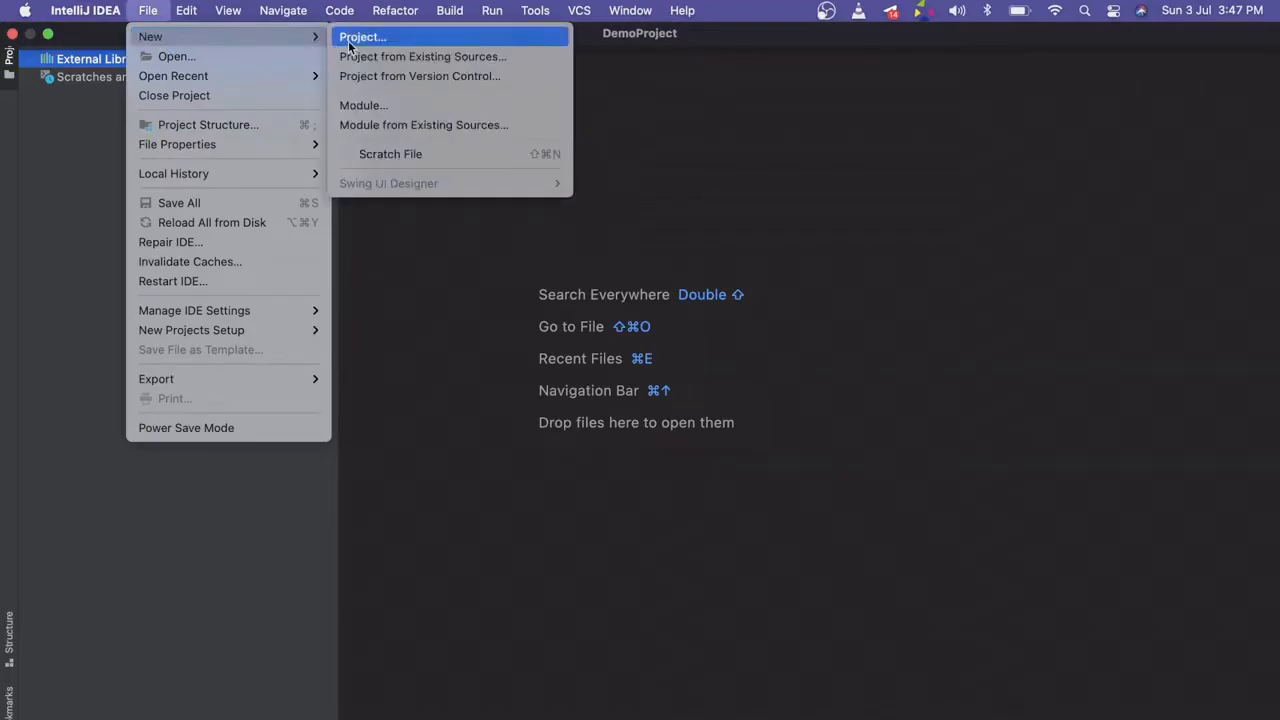
{"action": "left_click", "coordinate": [362, 36]}
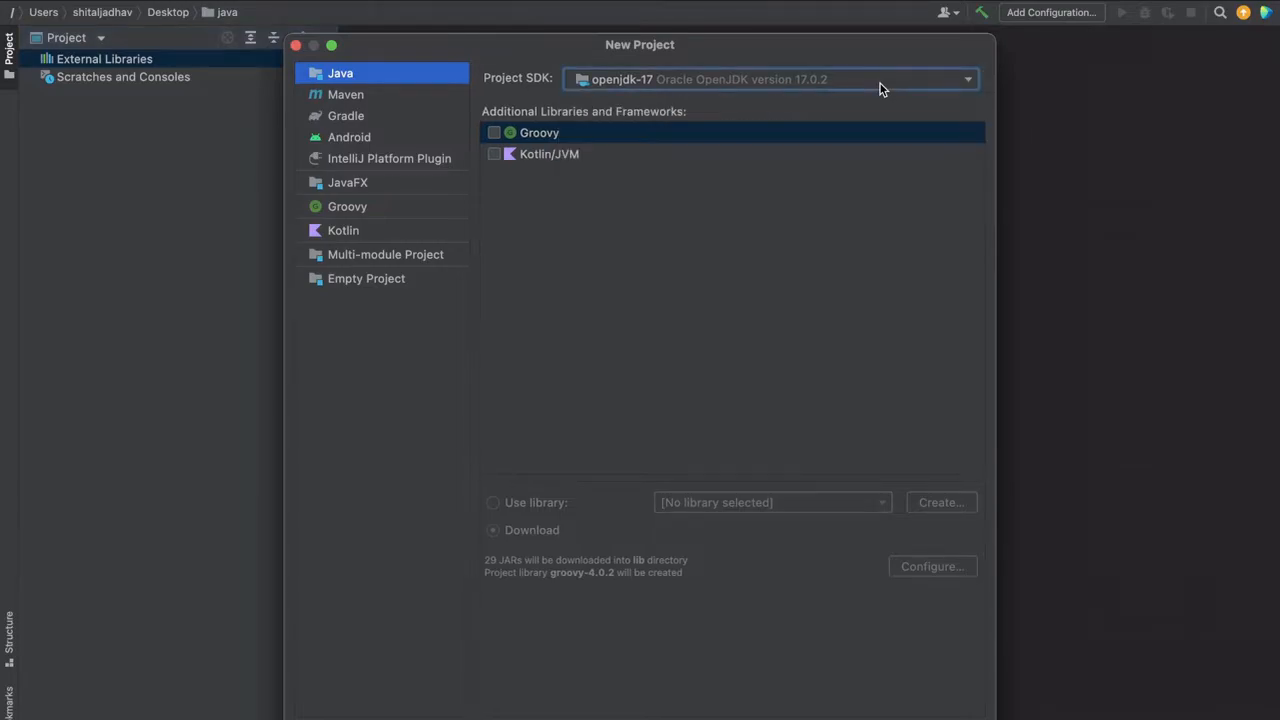
{"action": "left_click", "coordinate": [964, 80]}
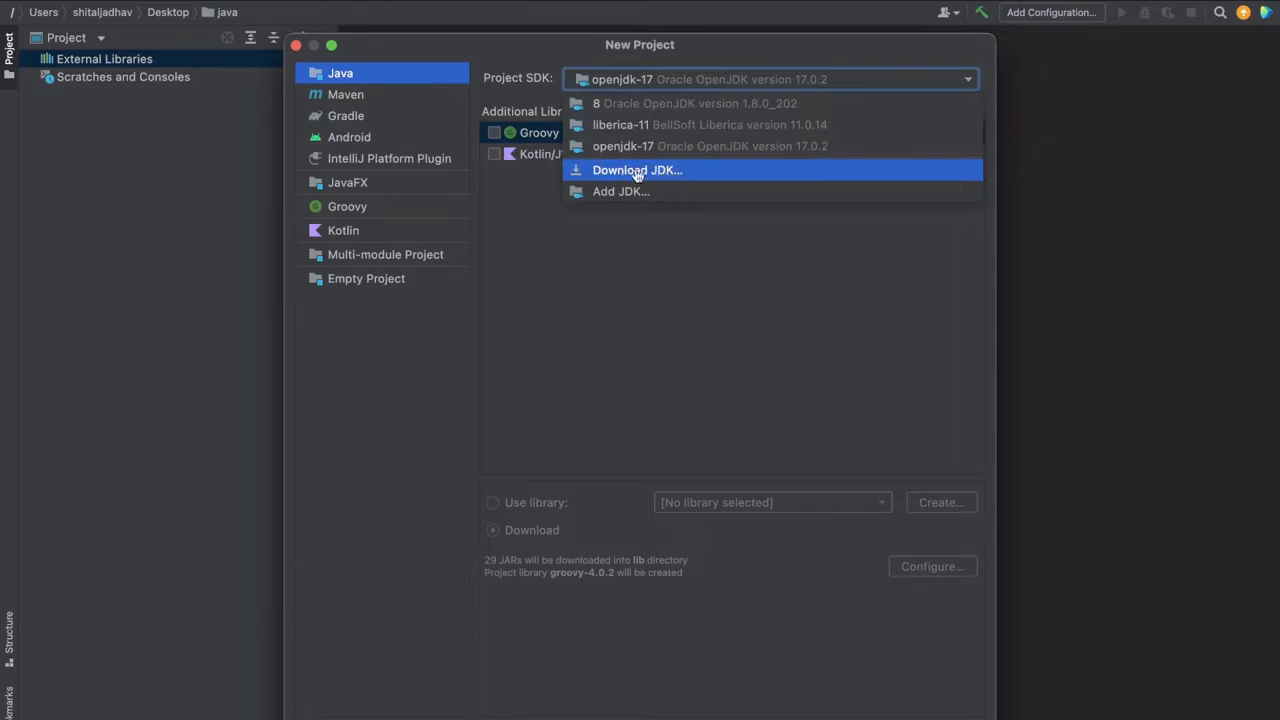
{"action": "left_click", "coordinate": [636, 168]}
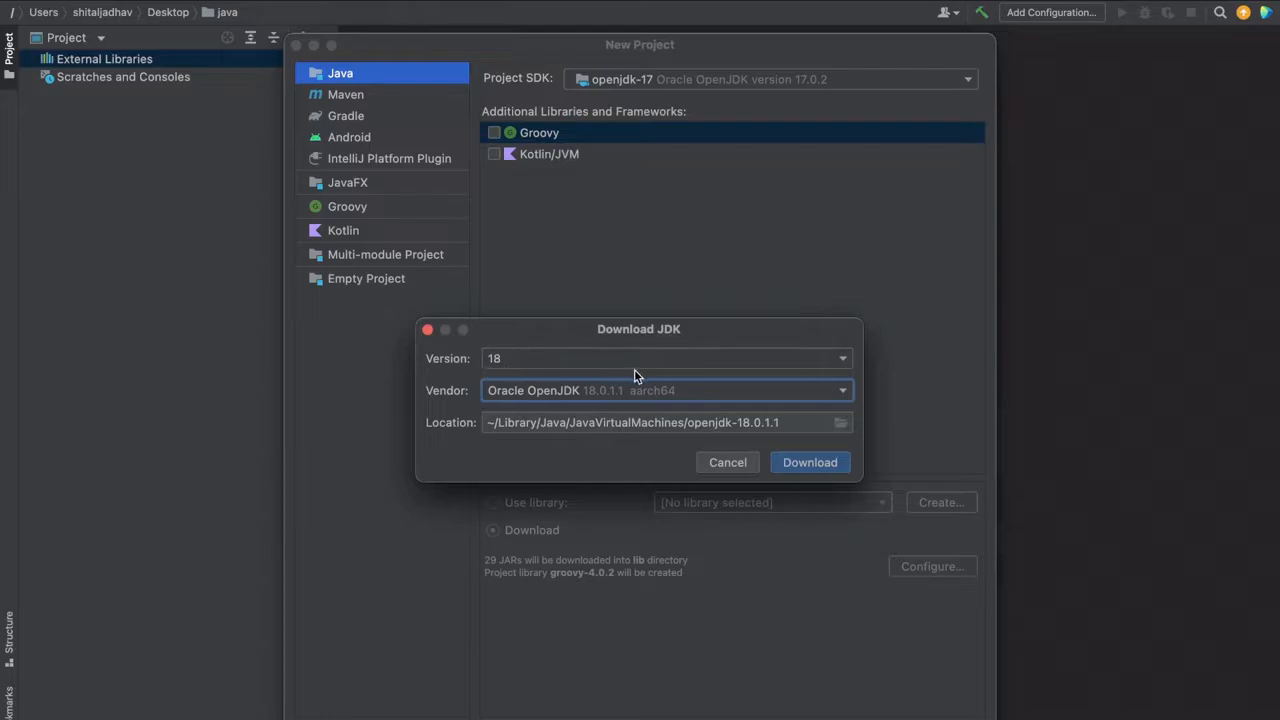
{"action": "left_click", "coordinate": [842, 358]}
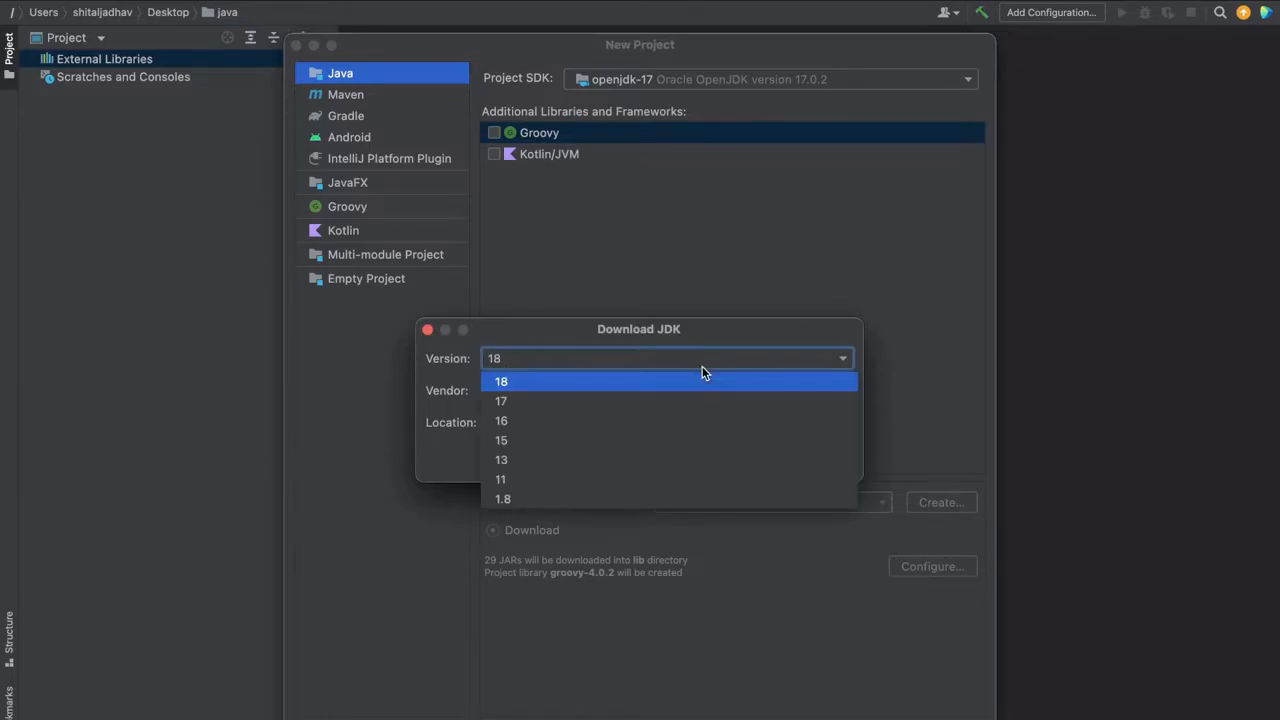
{"action": "mouse_move", "coordinate": [872, 376]}
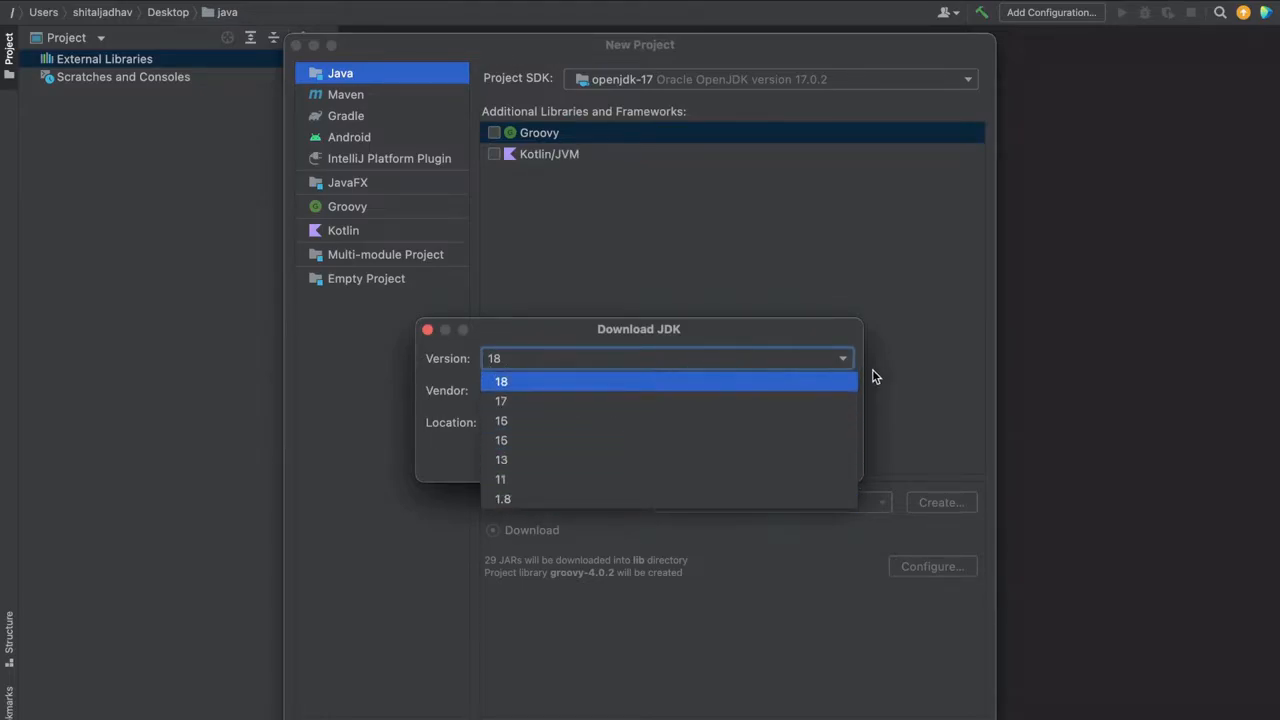
{"action": "mouse_move", "coordinate": [404, 380]}
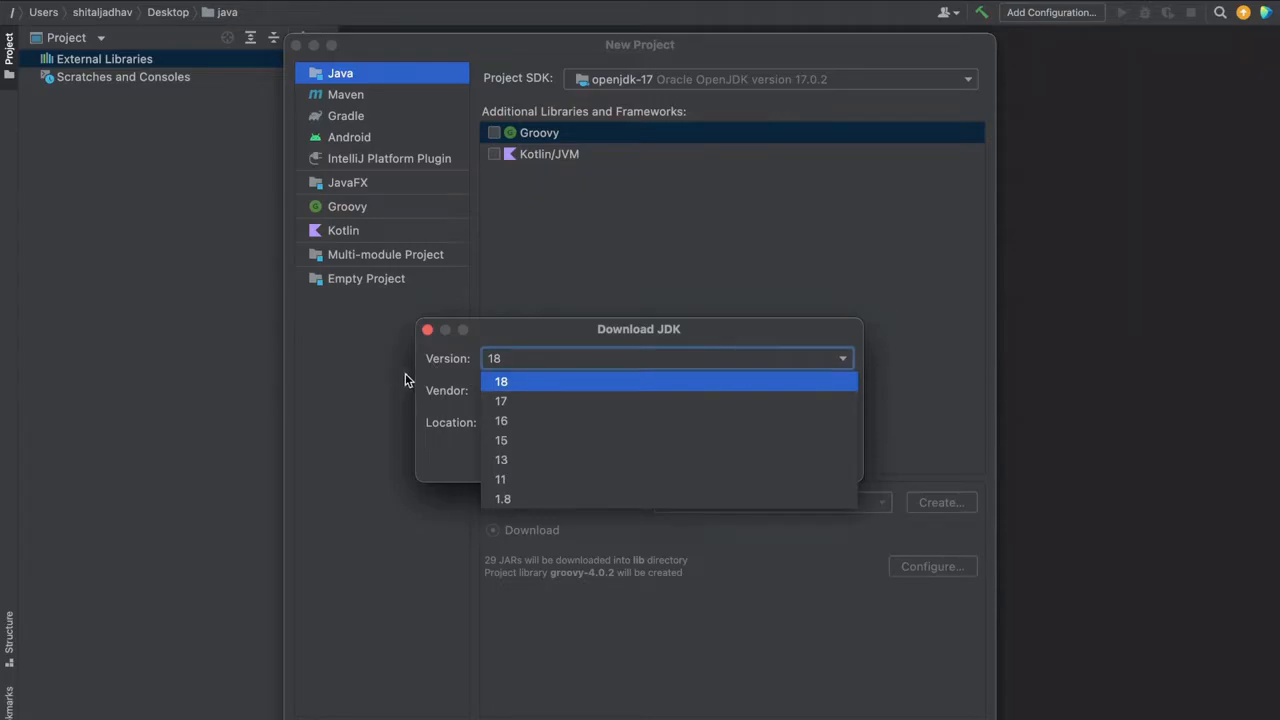
{"action": "left_click", "coordinate": [500, 380]}
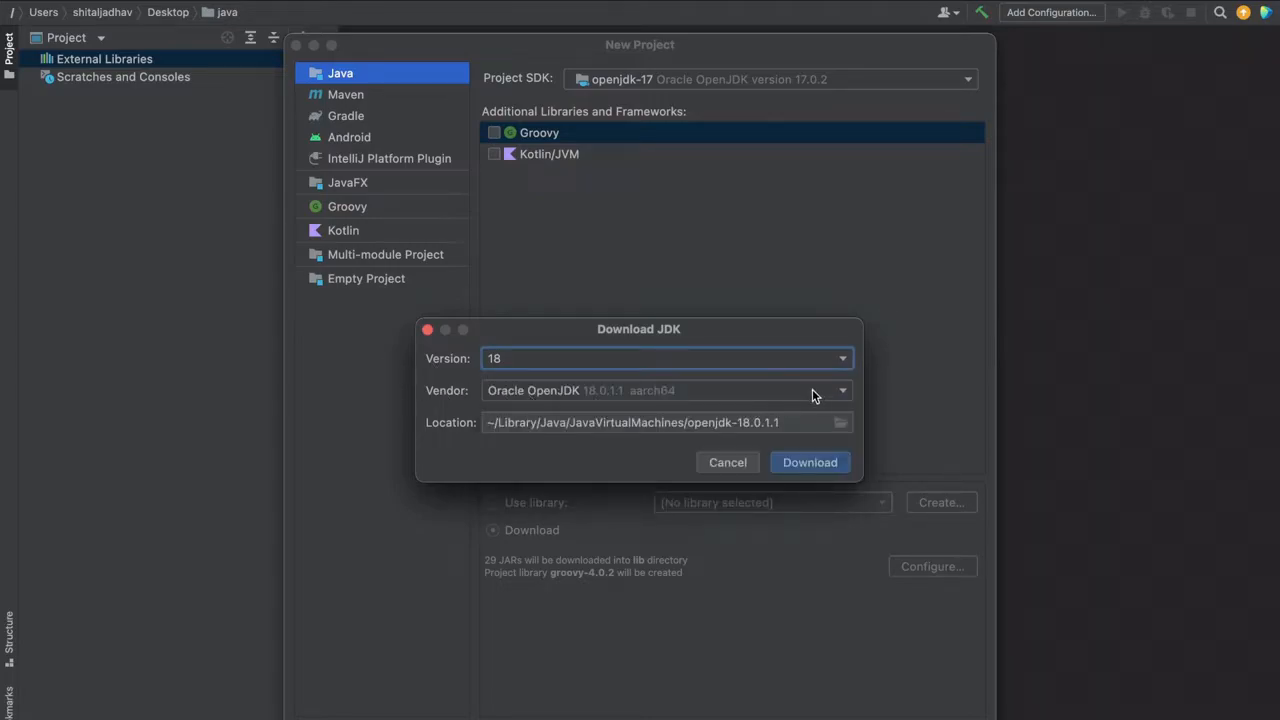
{"action": "left_click", "coordinate": [842, 390]}
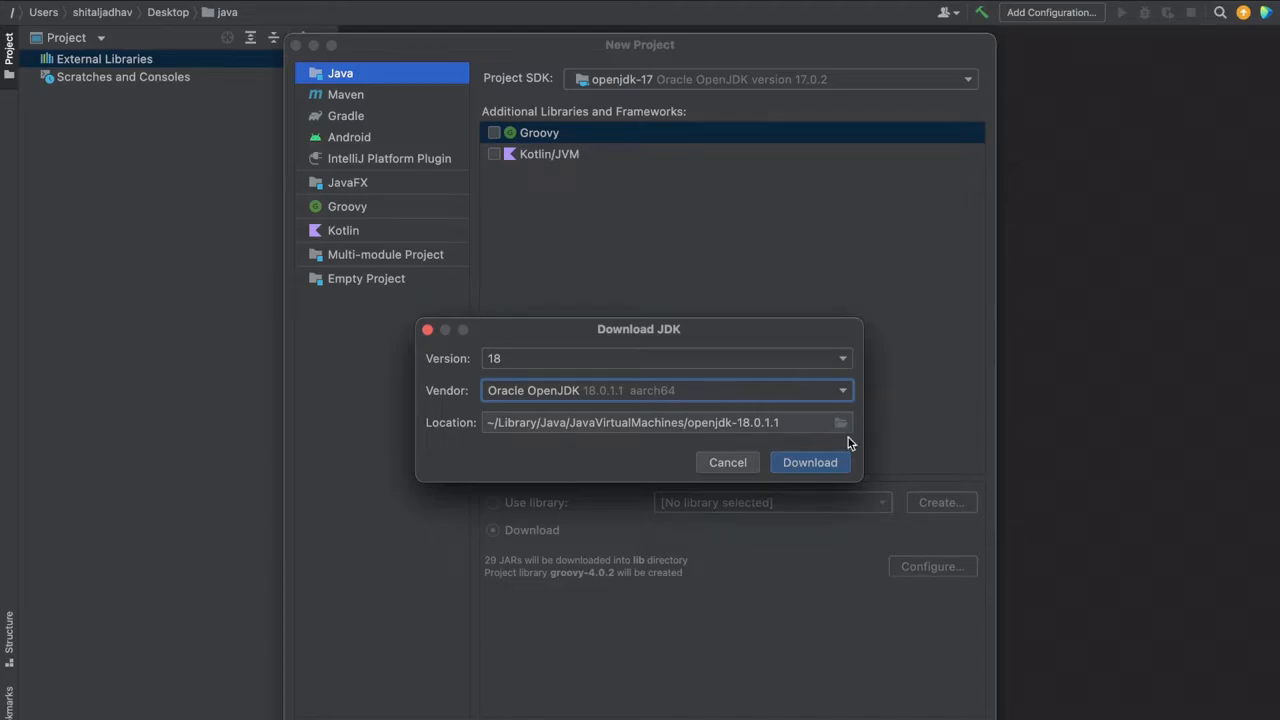
{"action": "left_click", "coordinate": [728, 462]}
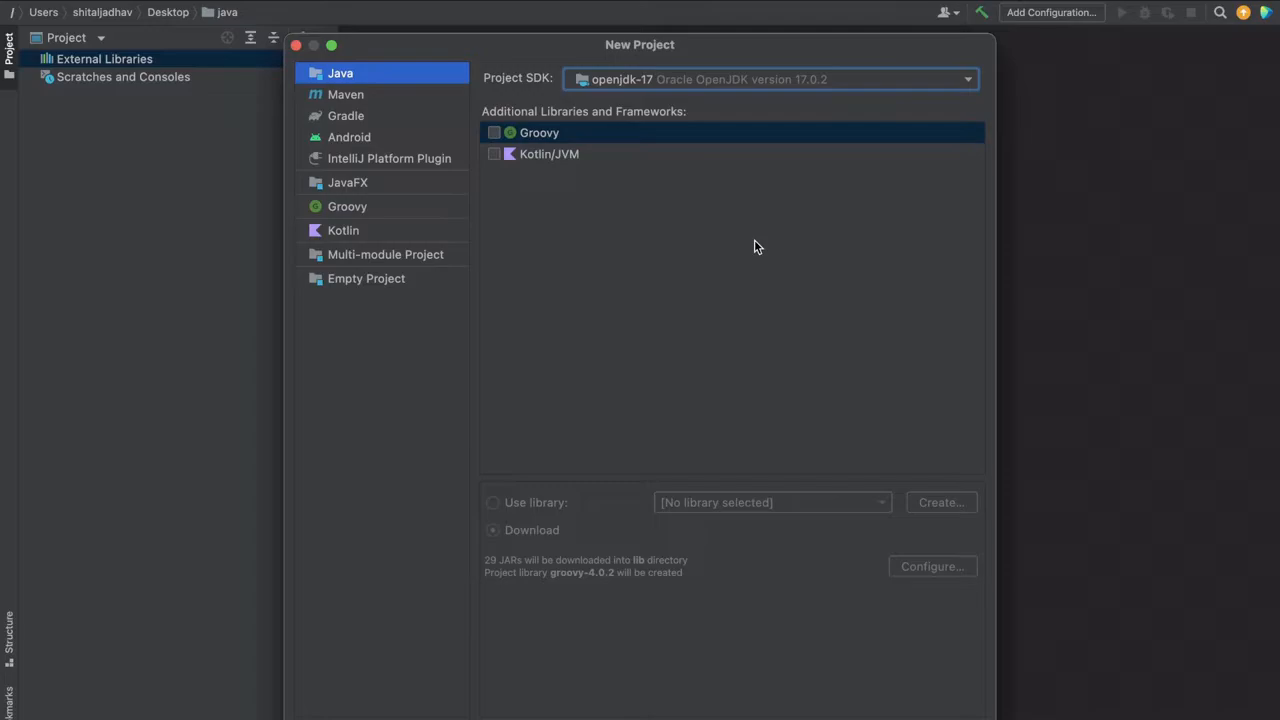
{"action": "mouse_move", "coordinate": [816, 320]}
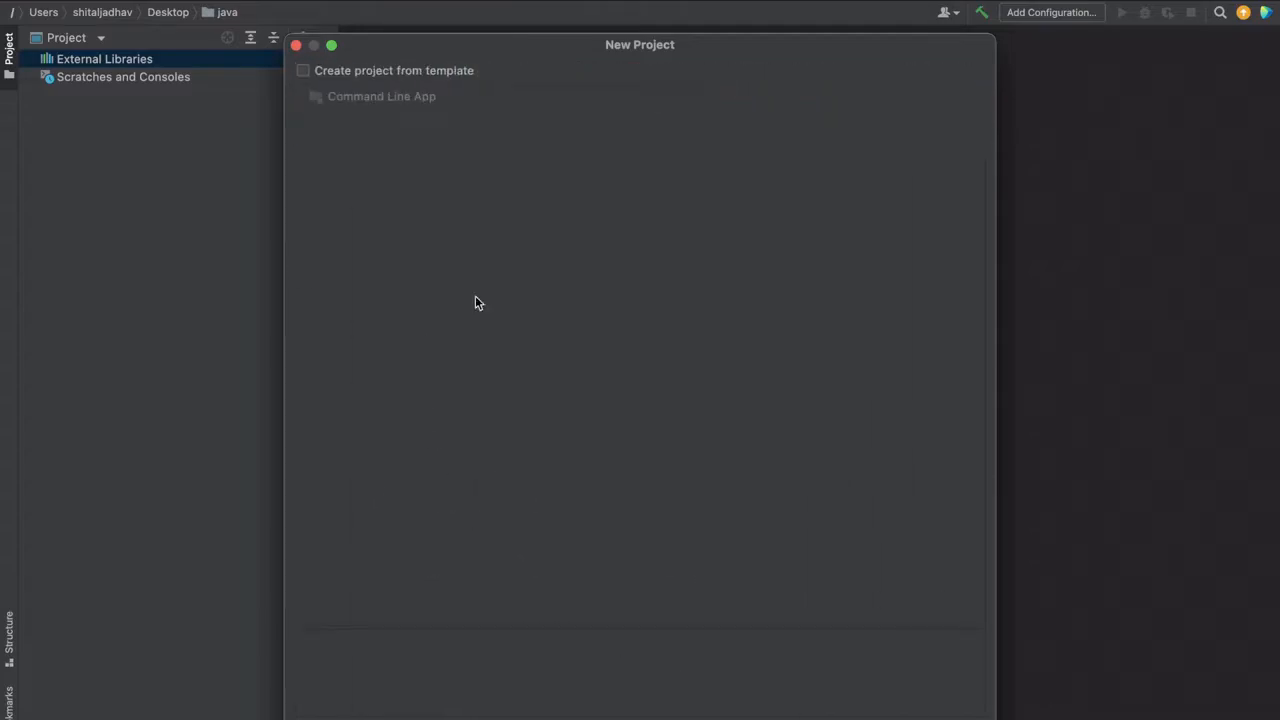
{"action": "mouse_move", "coordinate": [624, 560]}
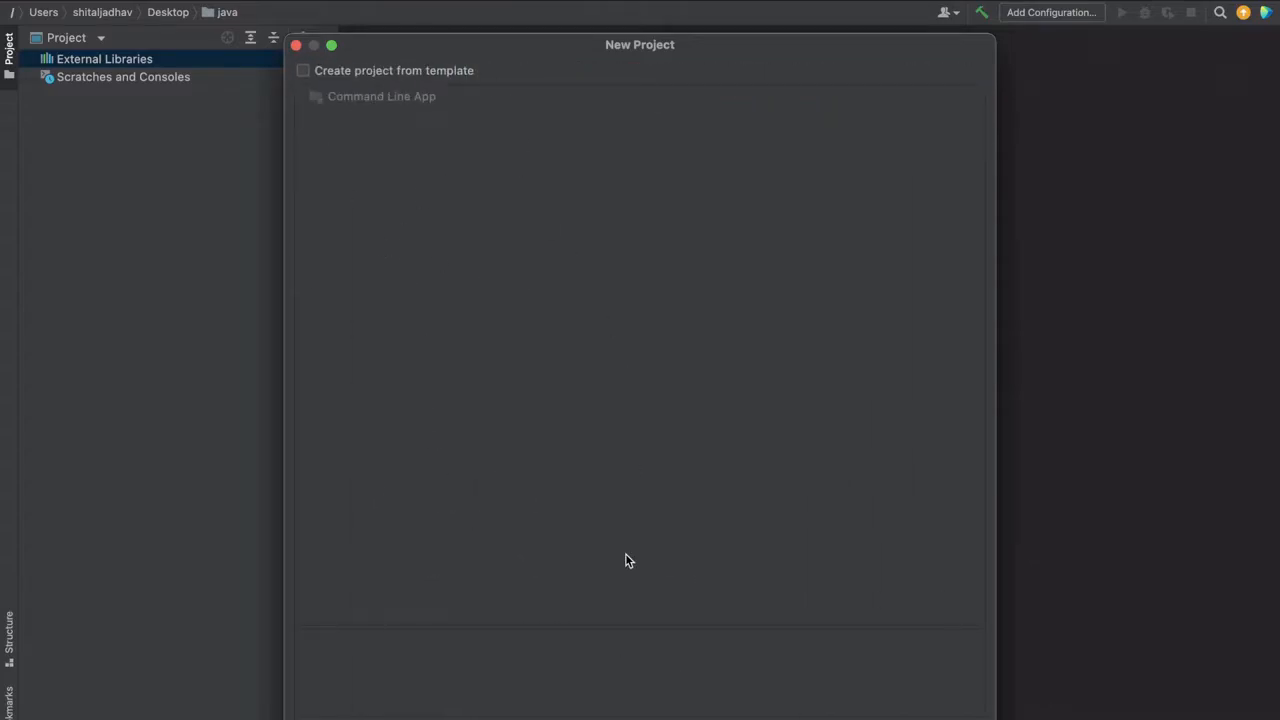
{"action": "mouse_move", "coordinate": [844, 680]}
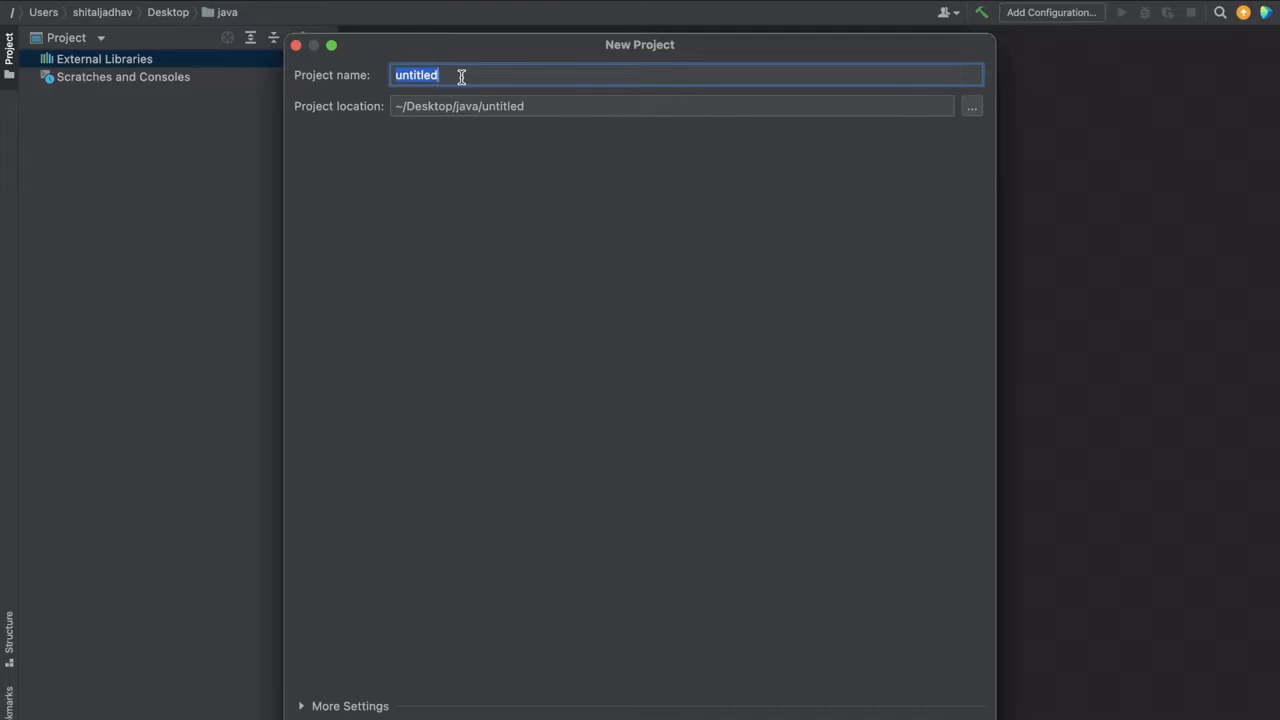
Name the project TestProject, kept at ~/Desktop/java/TestProject.
{"action": "type", "text": "TestPro"}
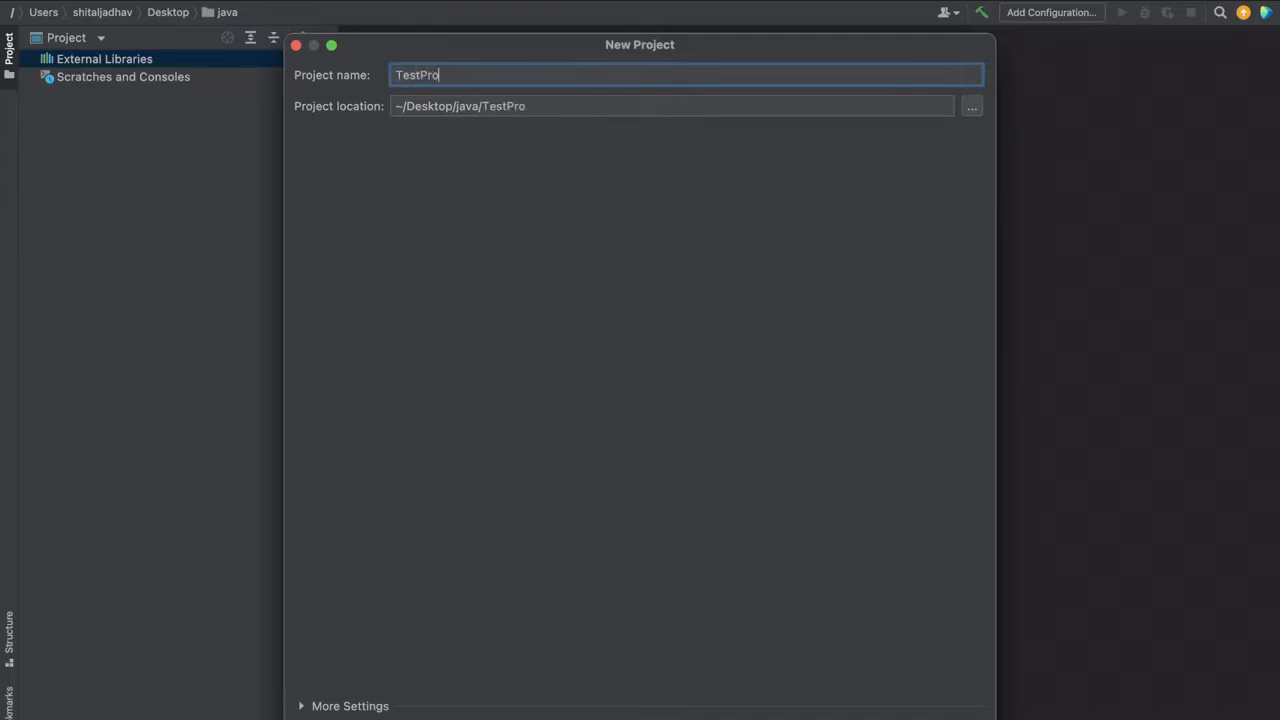
{"action": "type", "text": "ject"}
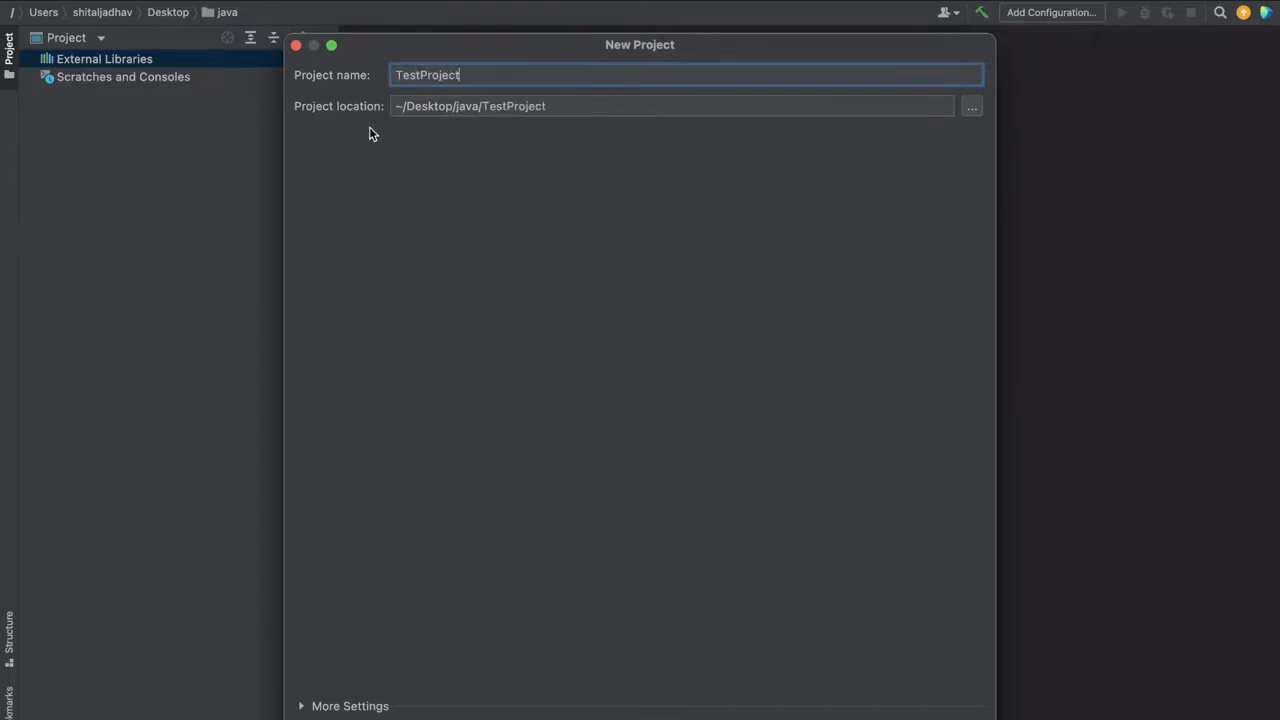
{"action": "mouse_move", "coordinate": [978, 120]}
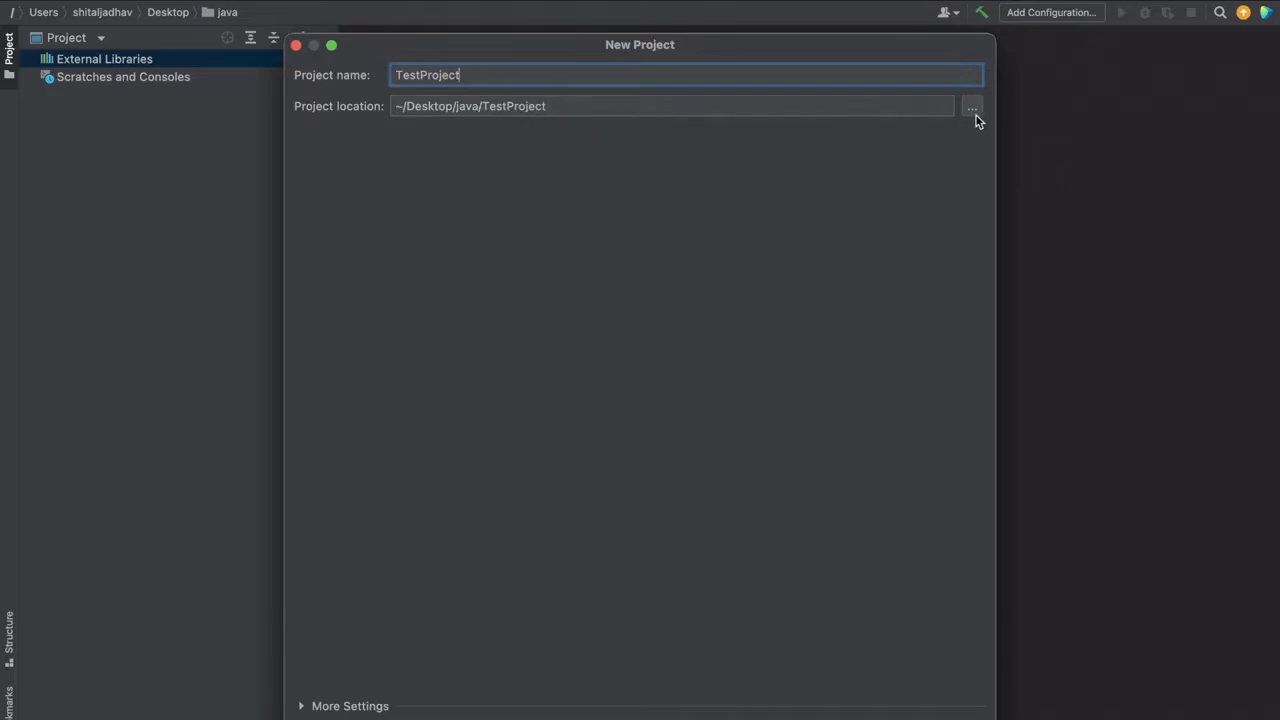
{"action": "mouse_move", "coordinate": [508, 114]}
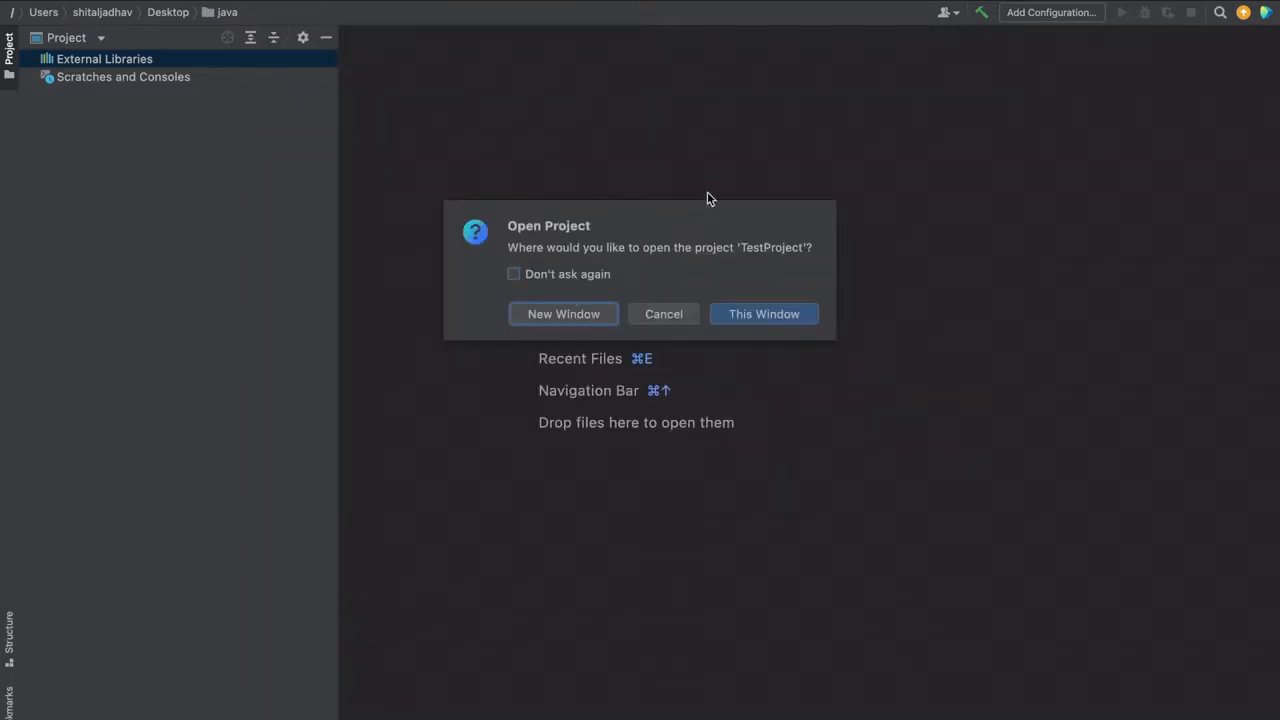
{"action": "mouse_move", "coordinate": [712, 312]}
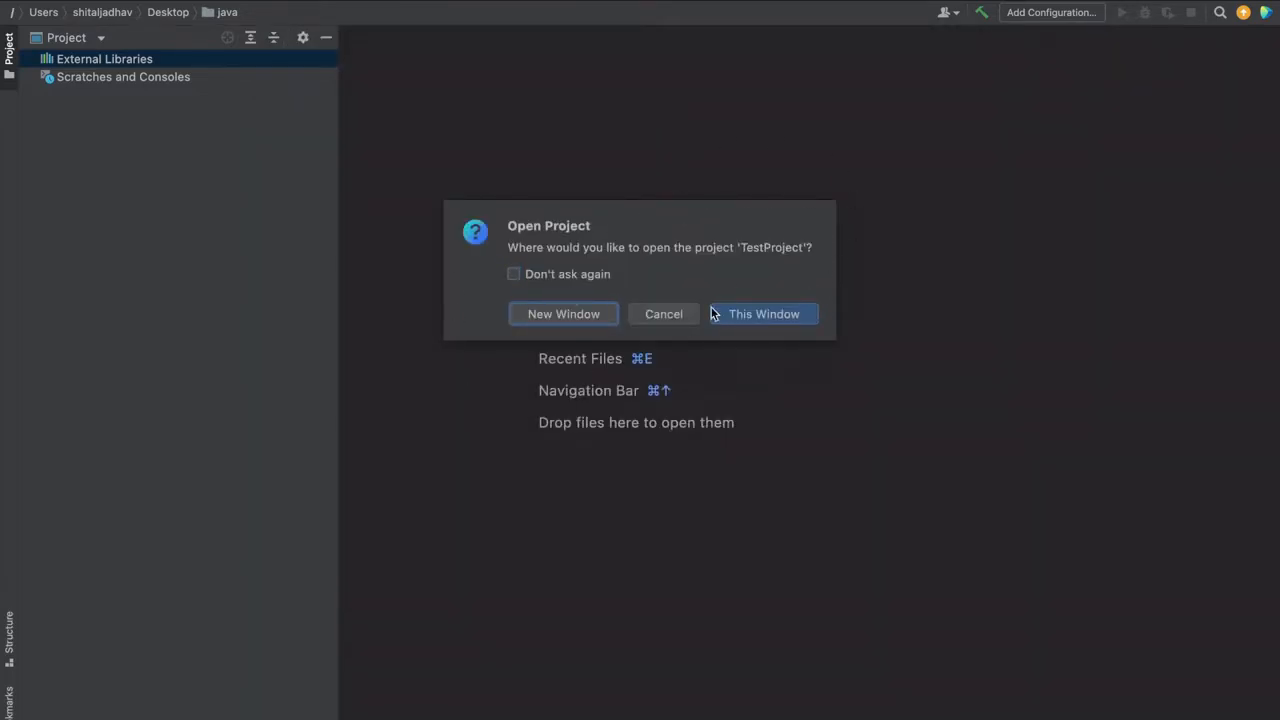
{"action": "mouse_move", "coordinate": [1124, 320]}
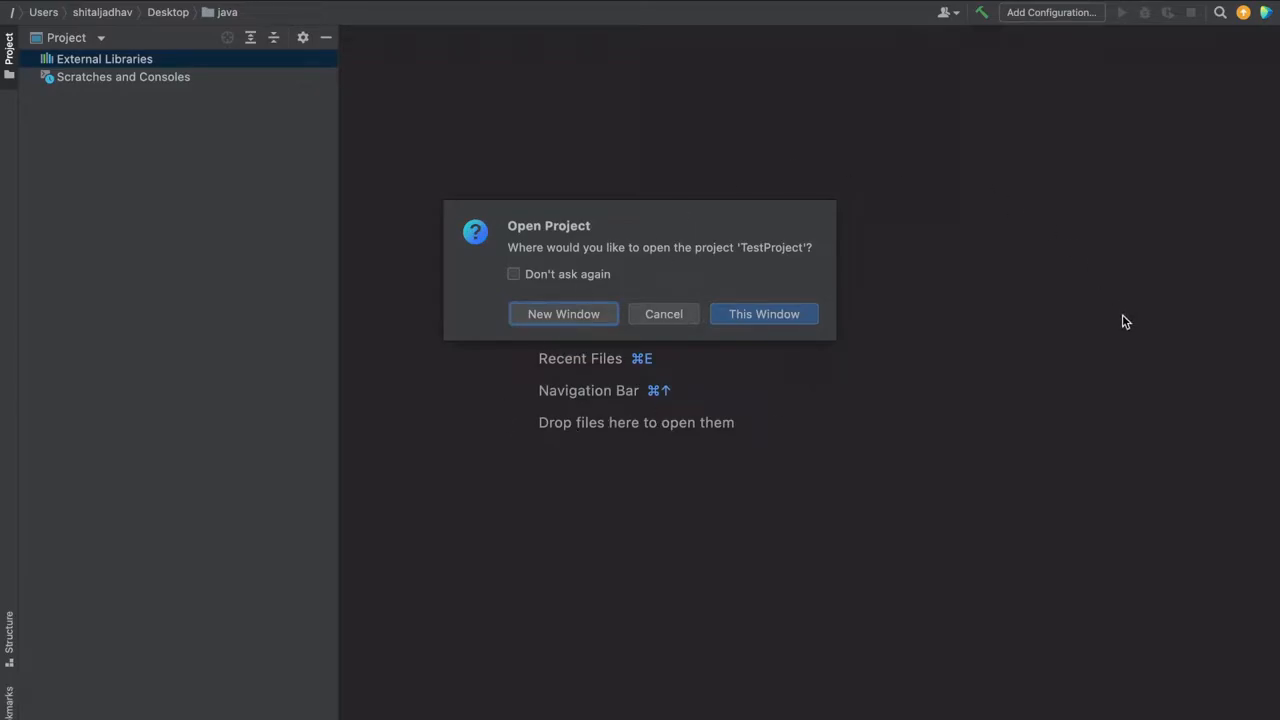
Open TestProject in this window and expand its tree to show .idea, src and TestProject.iml.
{"action": "left_click", "coordinate": [764, 312]}
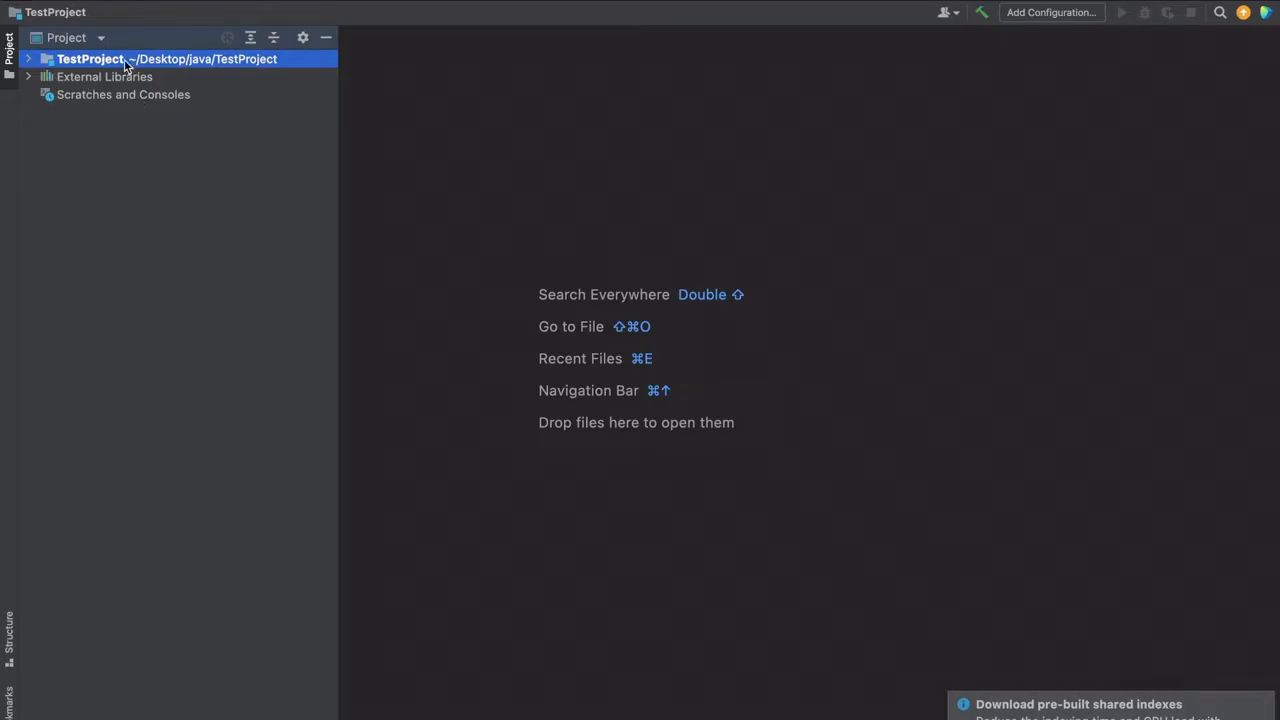
{"action": "left_click", "coordinate": [28, 58]}
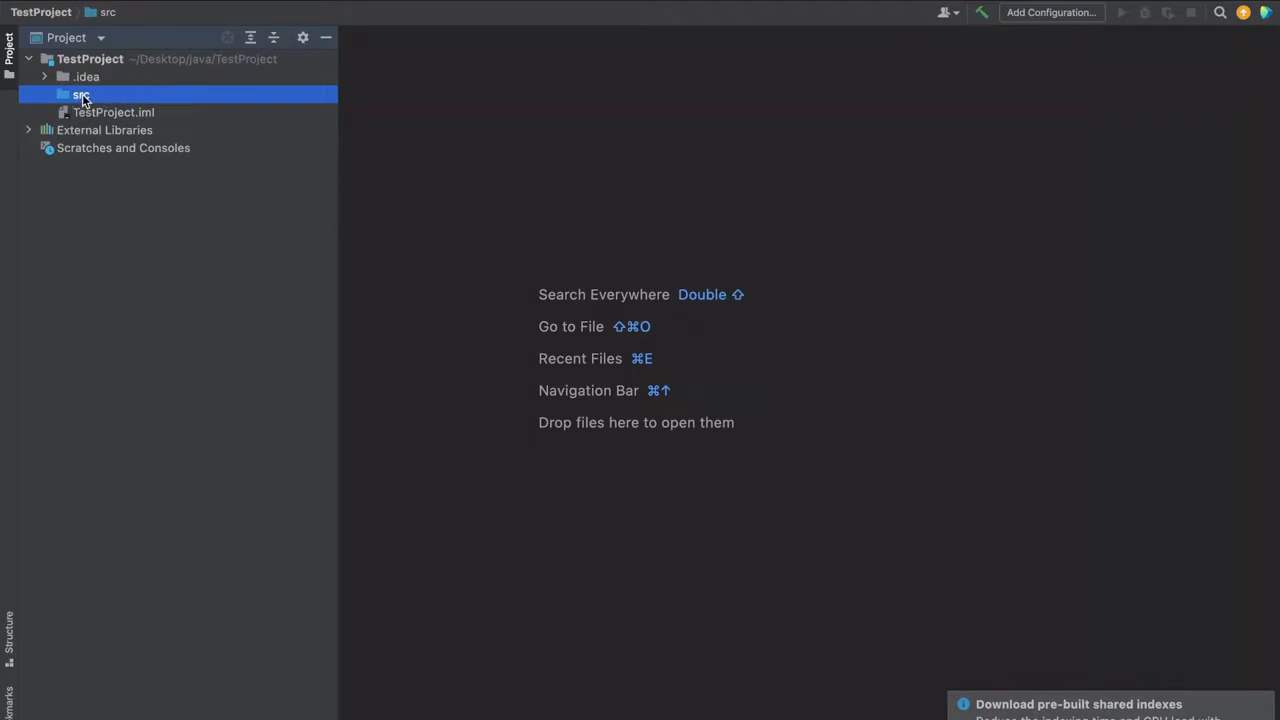
{"action": "mouse_move", "coordinate": [358, 176]}
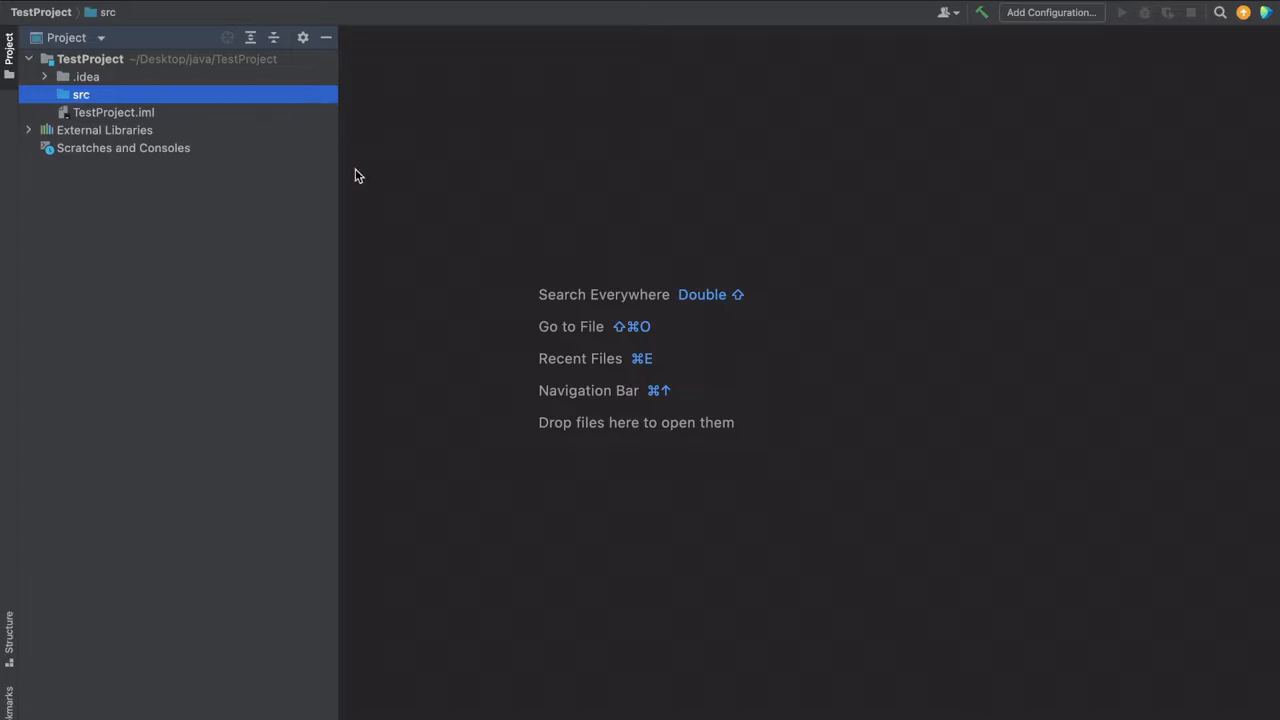
{"action": "mouse_move", "coordinate": [548, 244]}
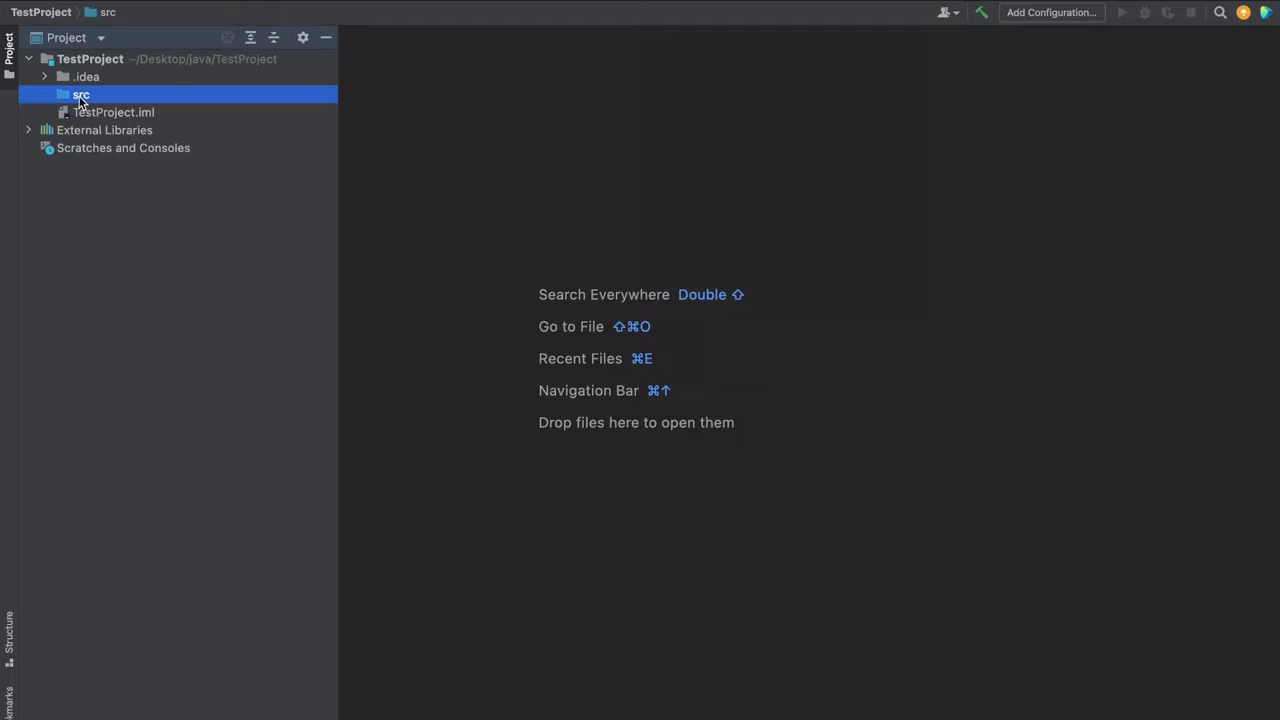
Create the package com.sjprogramming.ex under the src folder.
{"action": "right_click", "coordinate": [80, 94]}
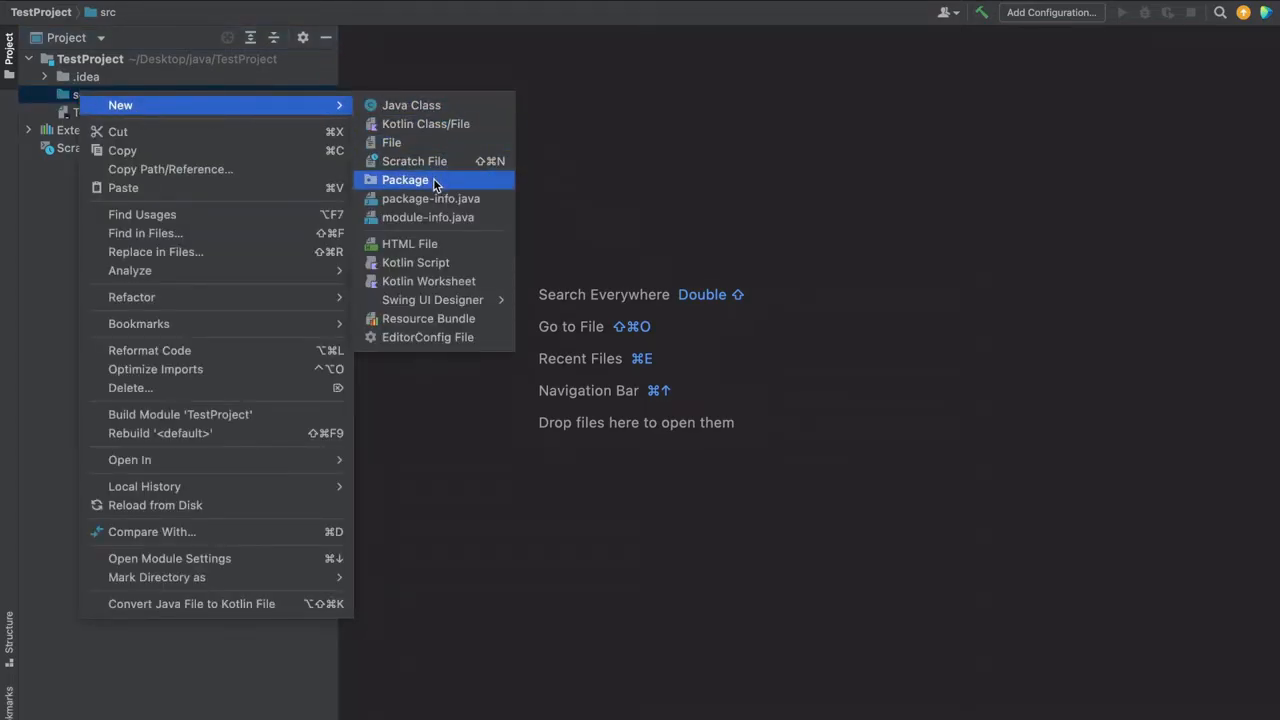
{"action": "left_click", "coordinate": [404, 180]}
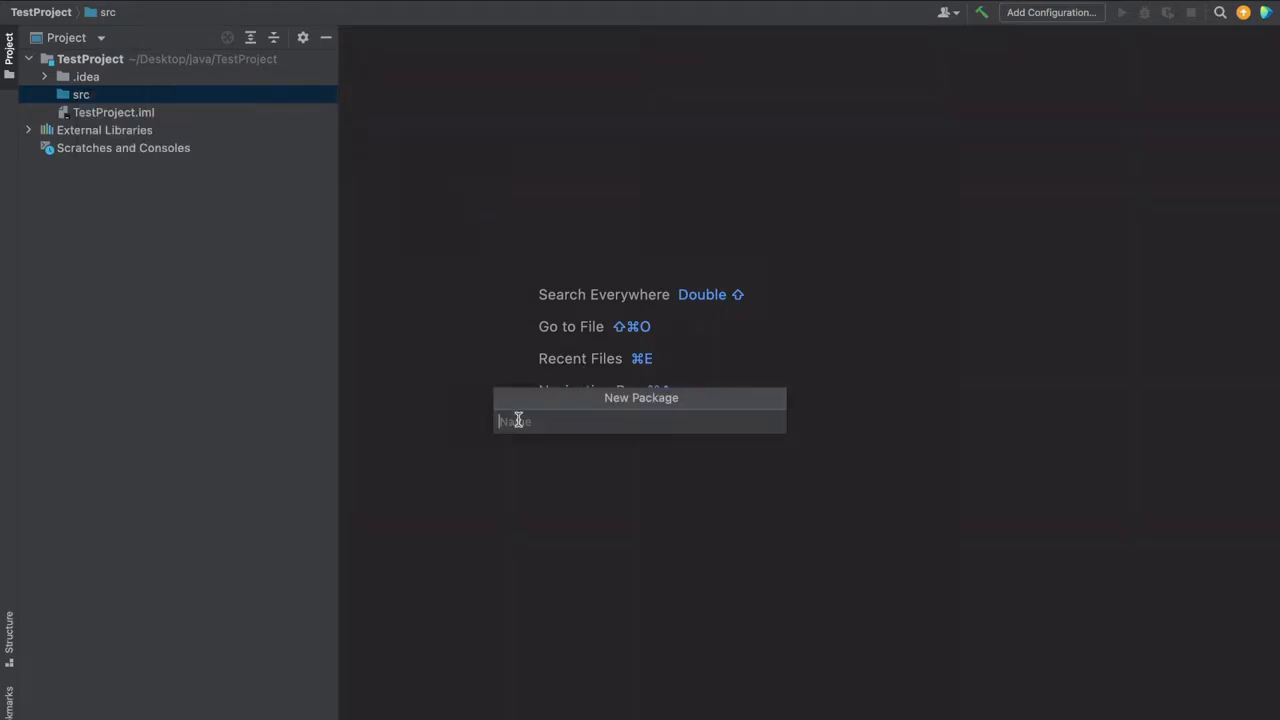
{"action": "type", "text": "com"}
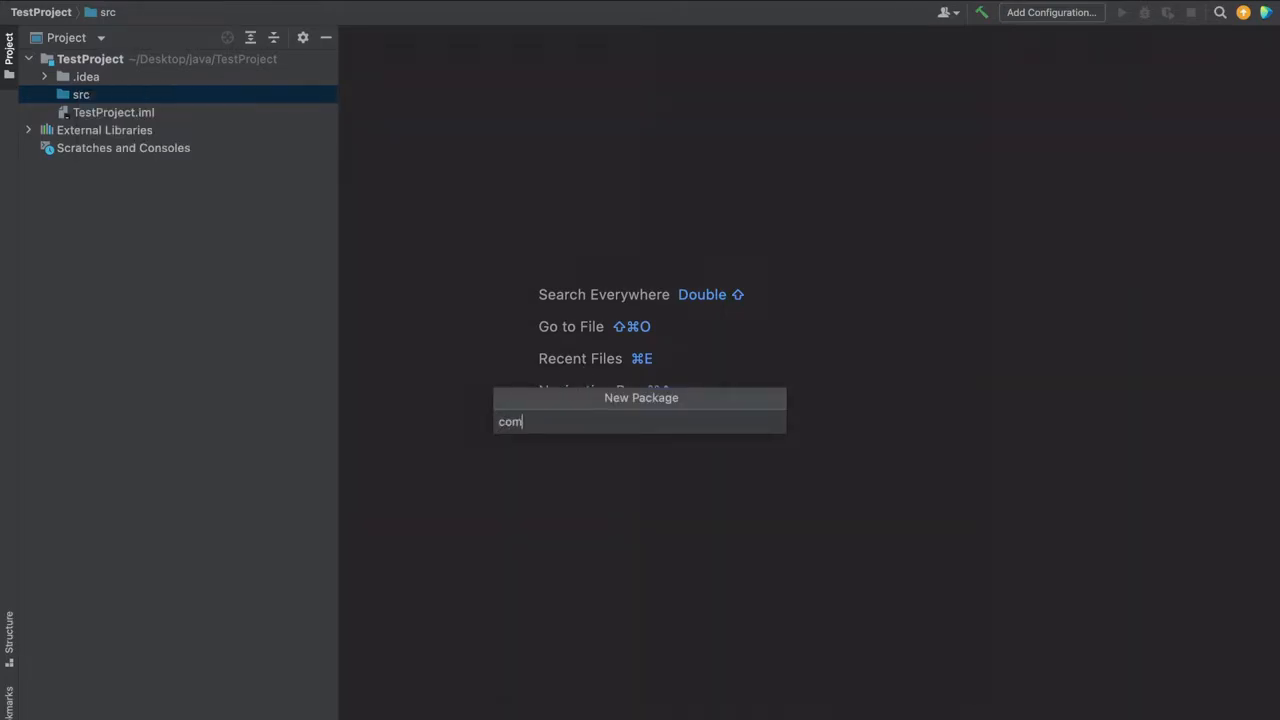
{"action": "type", "text": "."}
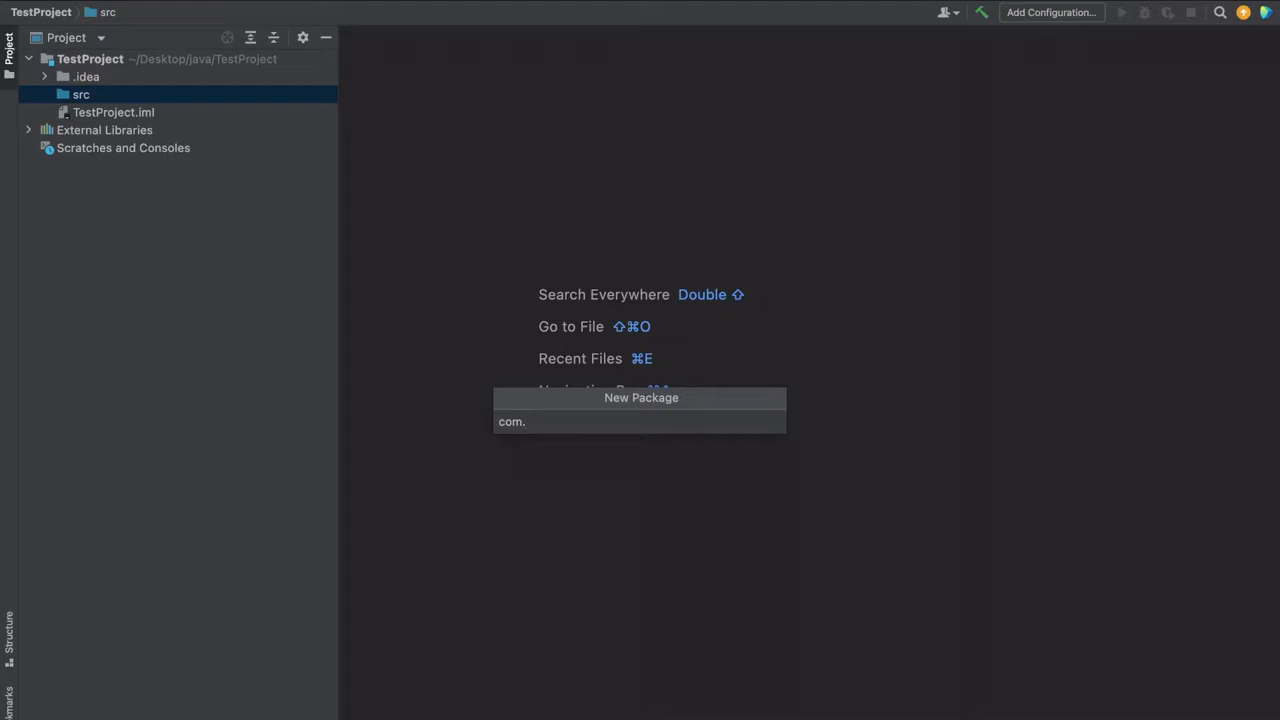
{"action": "type", "text": "sjprogram"}
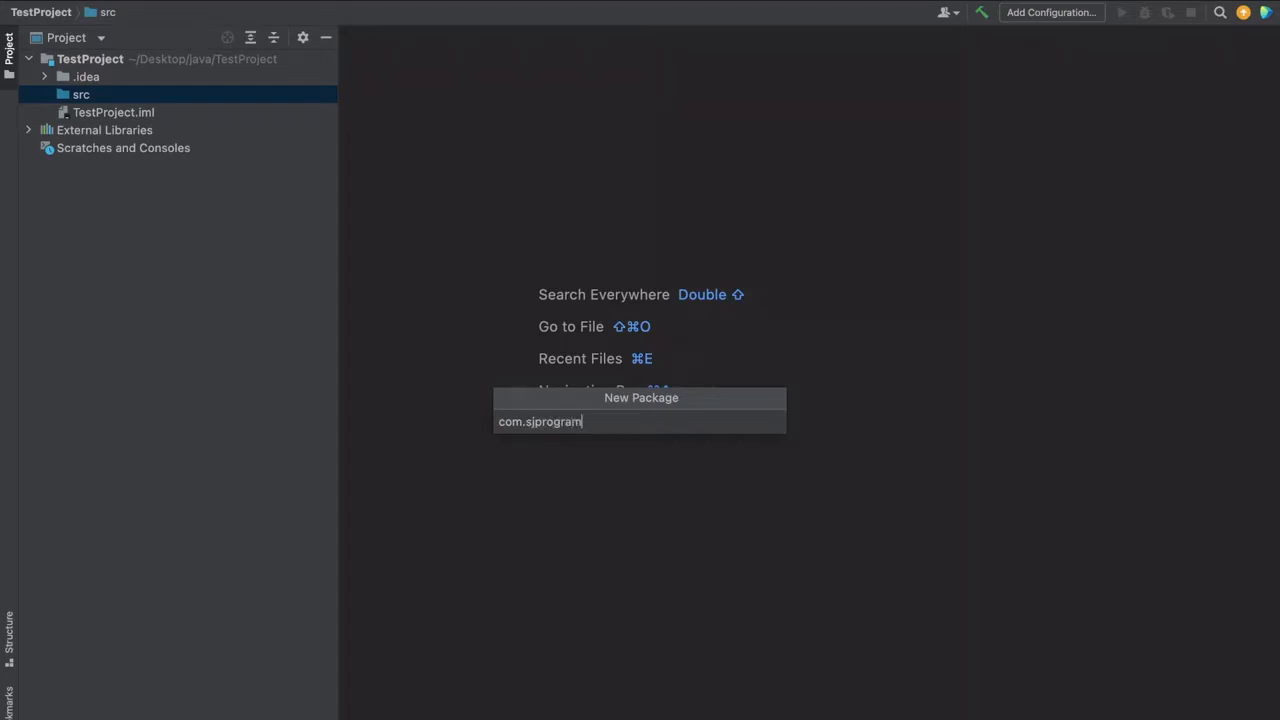
{"action": "type", "text": "ming.ex"}
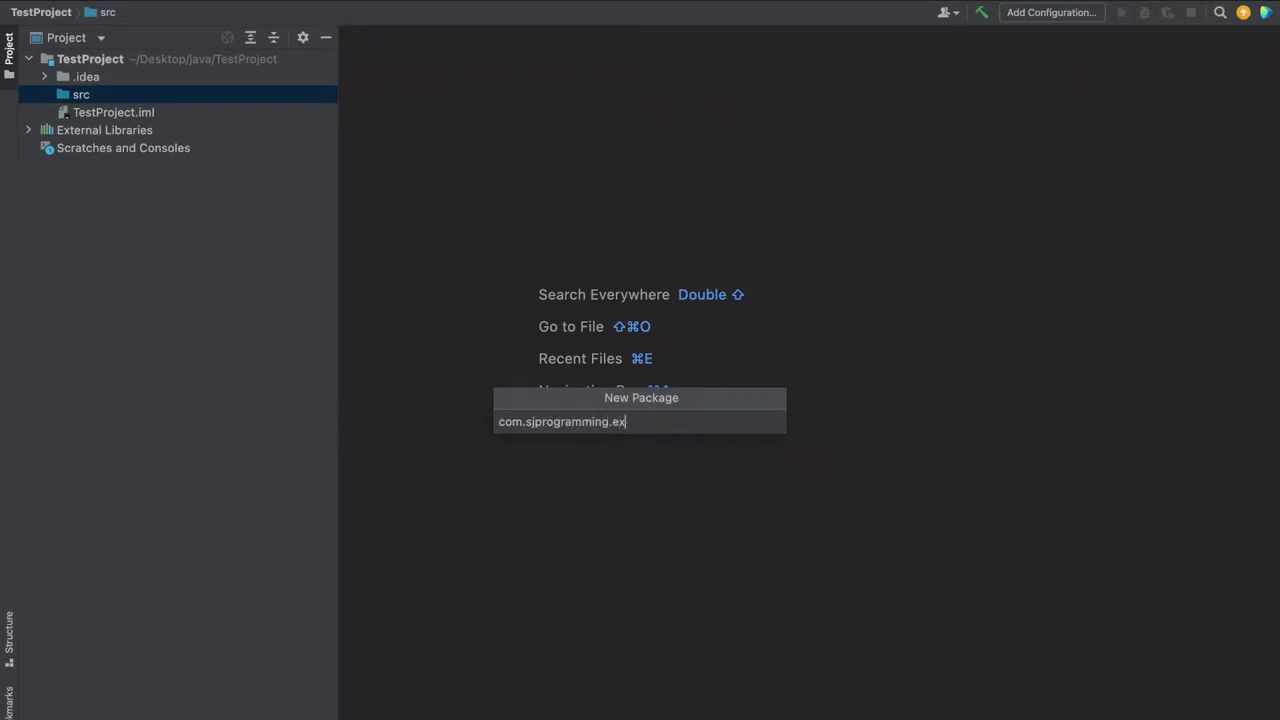
{"action": "key", "text": "Return"}
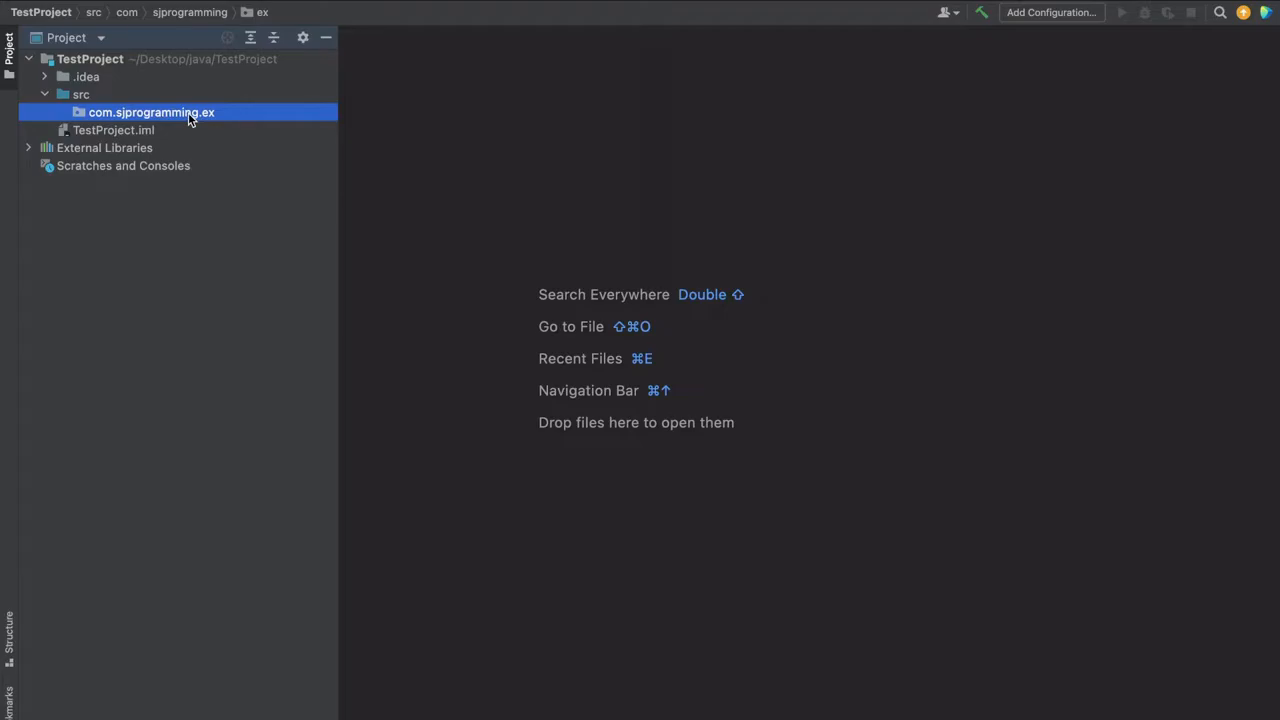
{"action": "mouse_move", "coordinate": [172, 112]}
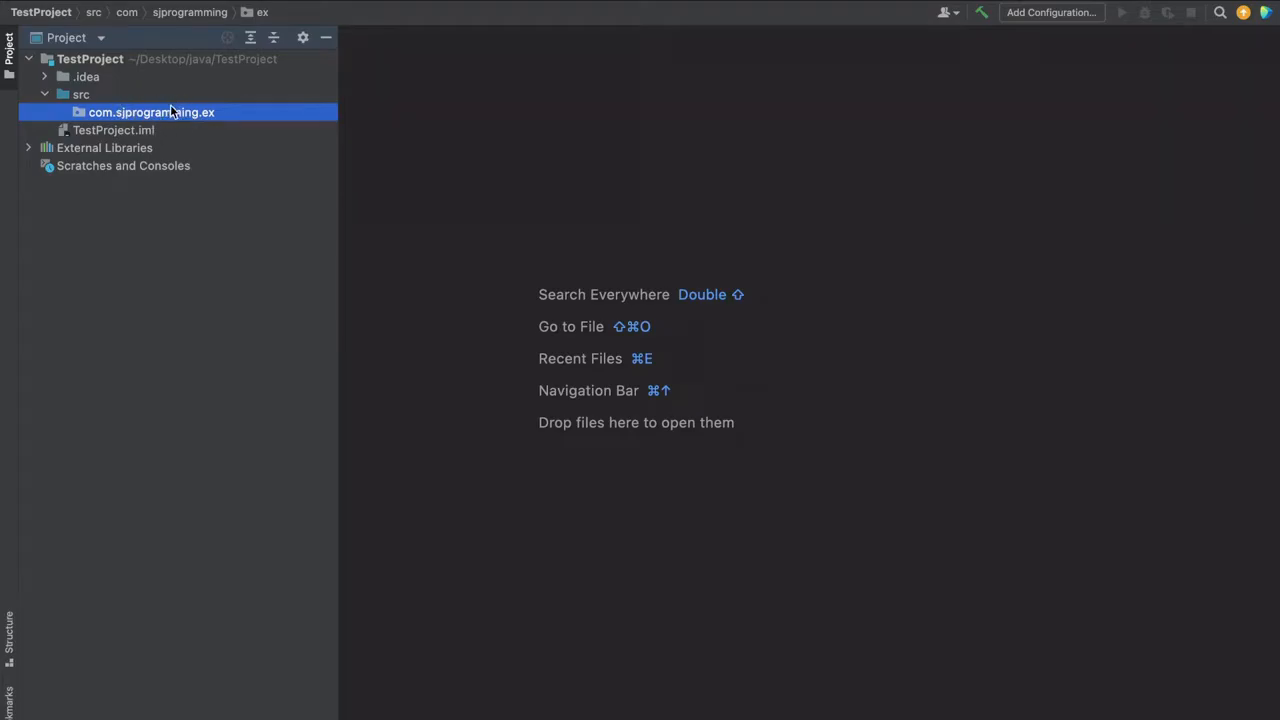
Create a Java class named Demo inside com.sjprogramming.ex.
{"action": "right_click", "coordinate": [152, 112]}
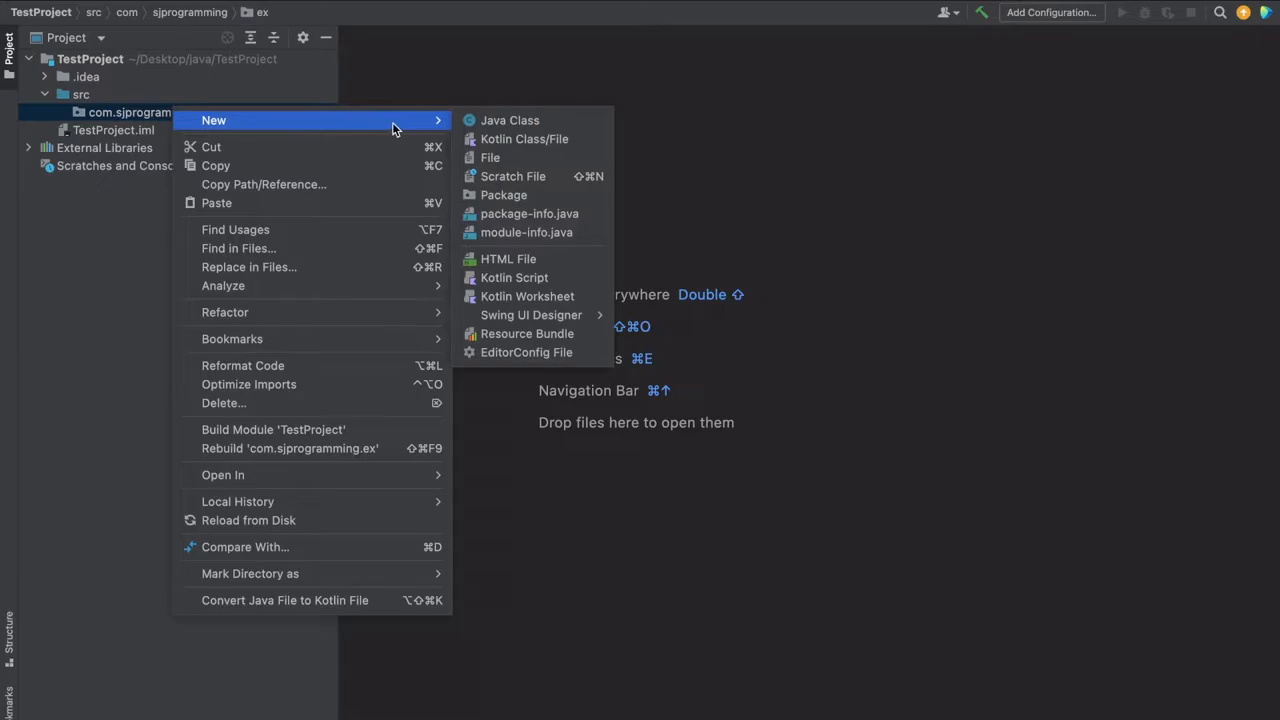
{"action": "left_click", "coordinate": [510, 120]}
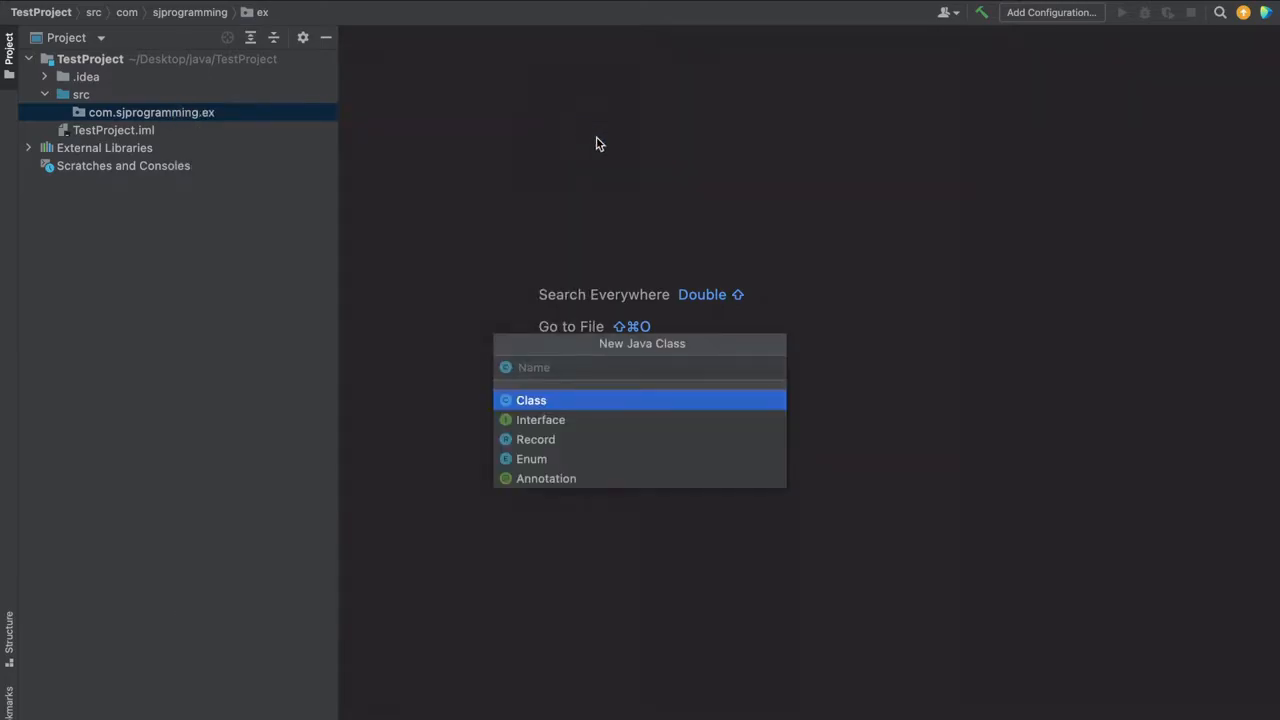
{"action": "mouse_move", "coordinate": [542, 368]}
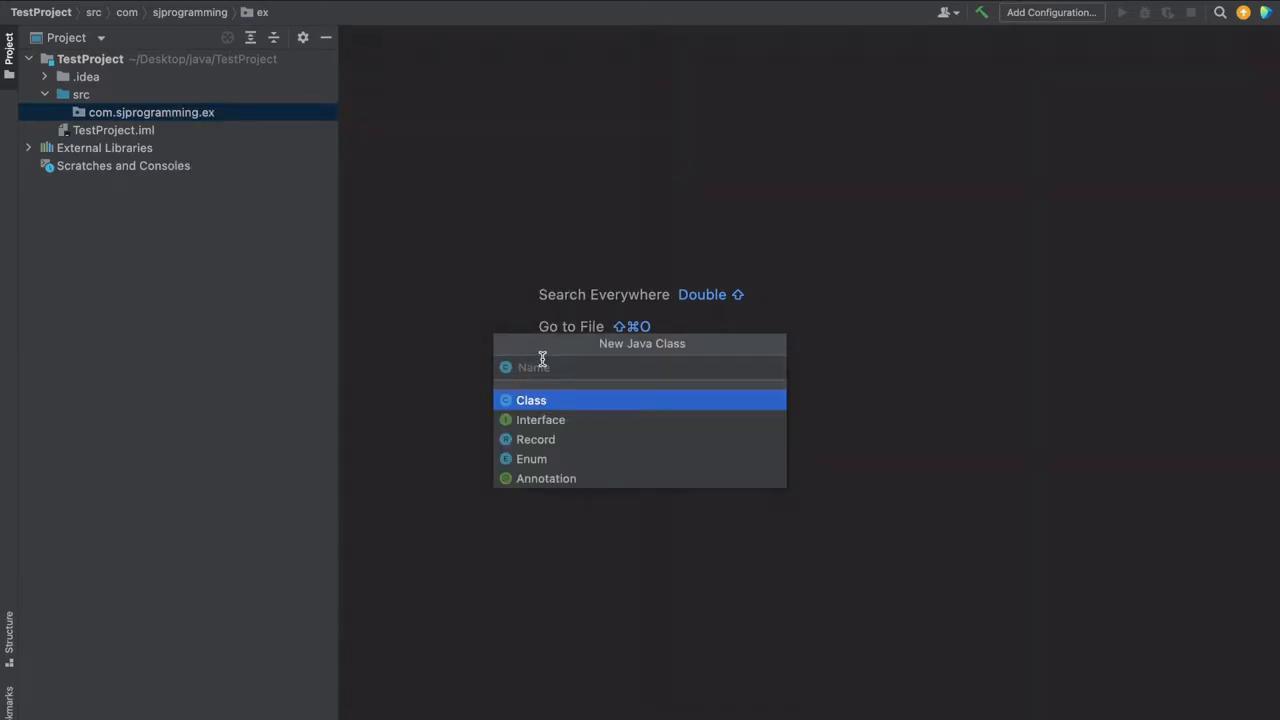
{"action": "type", "text": "Demo"}
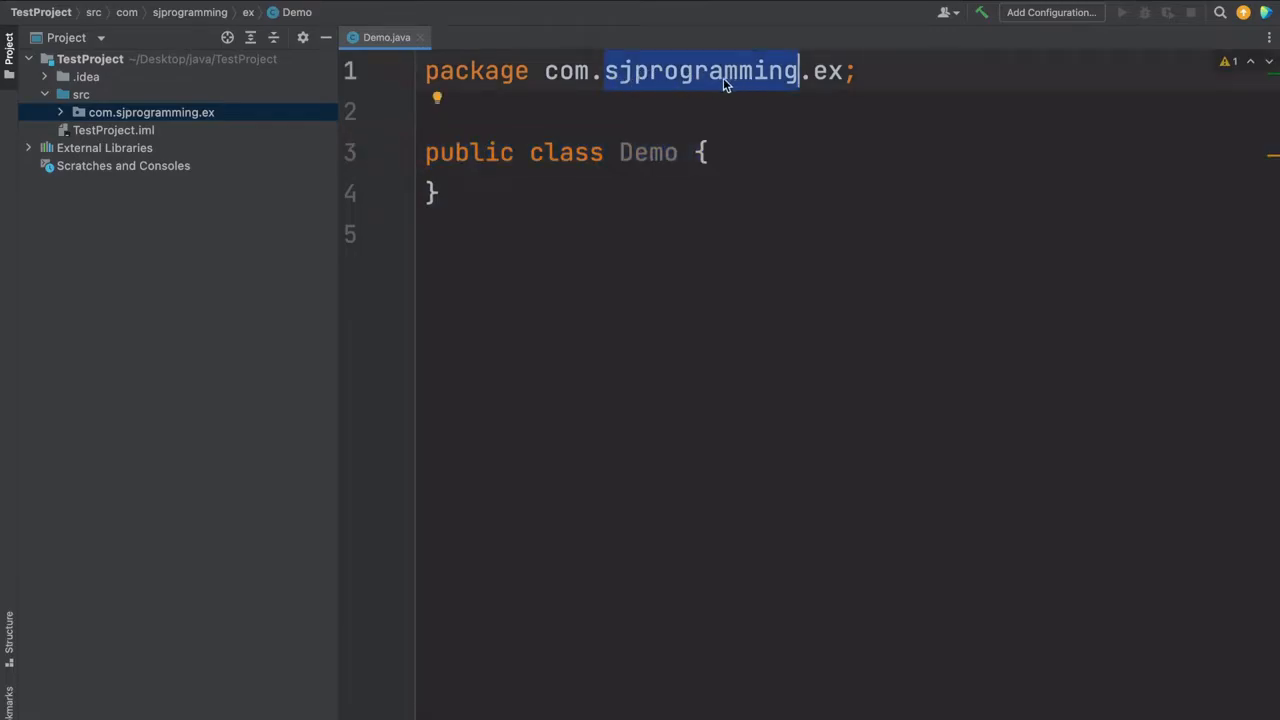
{"action": "mouse_move", "coordinate": [780, 152]}
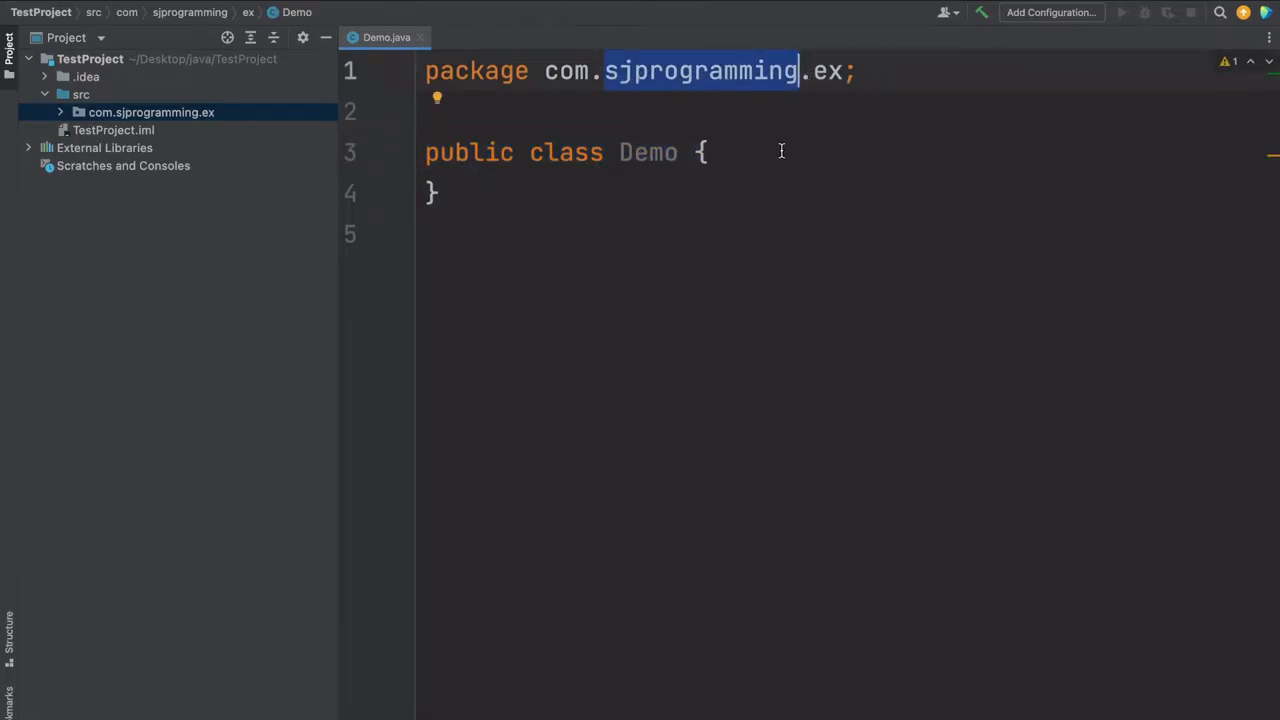
Add a main method to Demo that prints "Hello World" via System.out.println.
{"action": "left_click", "coordinate": [708, 152]}
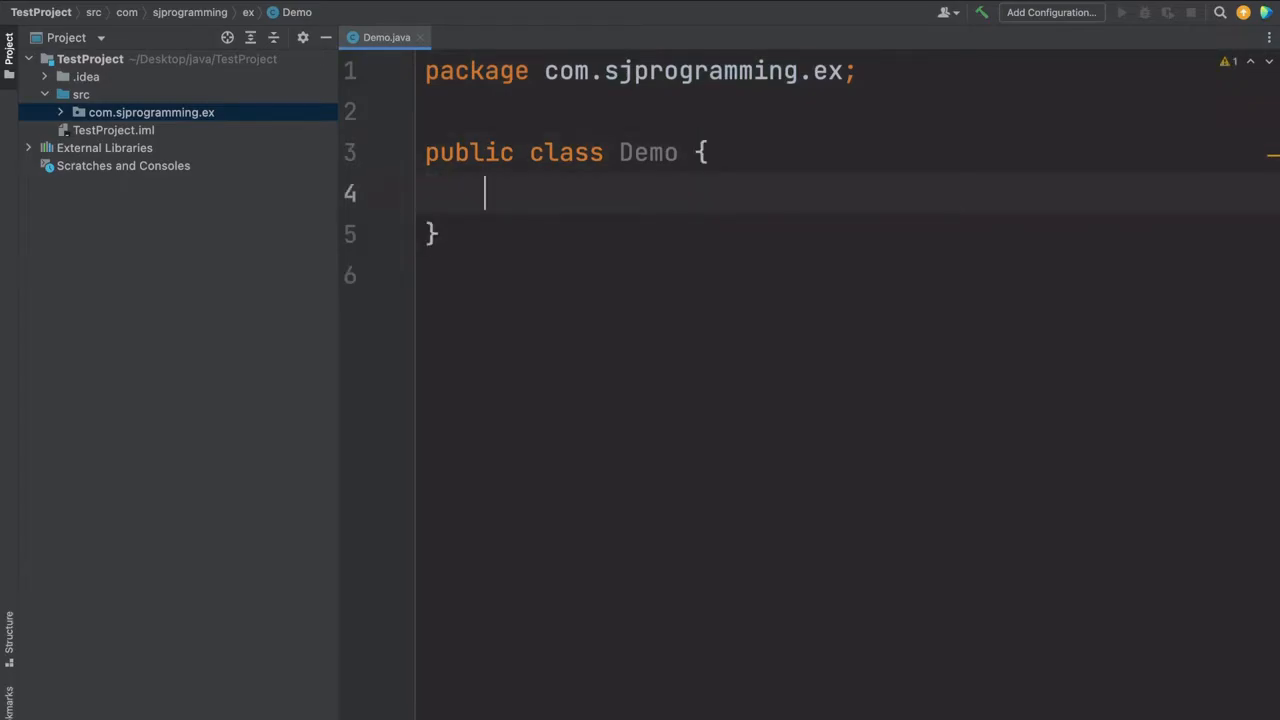
{"action": "type", "text": "main"}
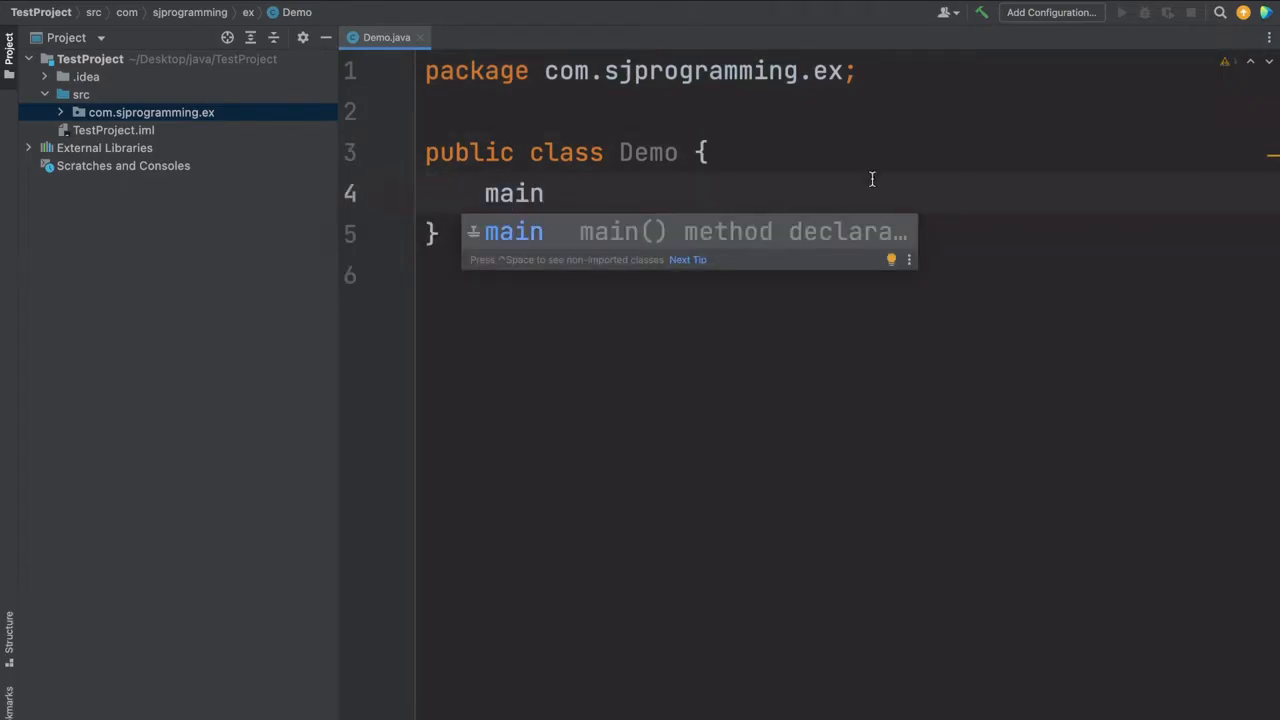
{"action": "mouse_move", "coordinate": [540, 232]}
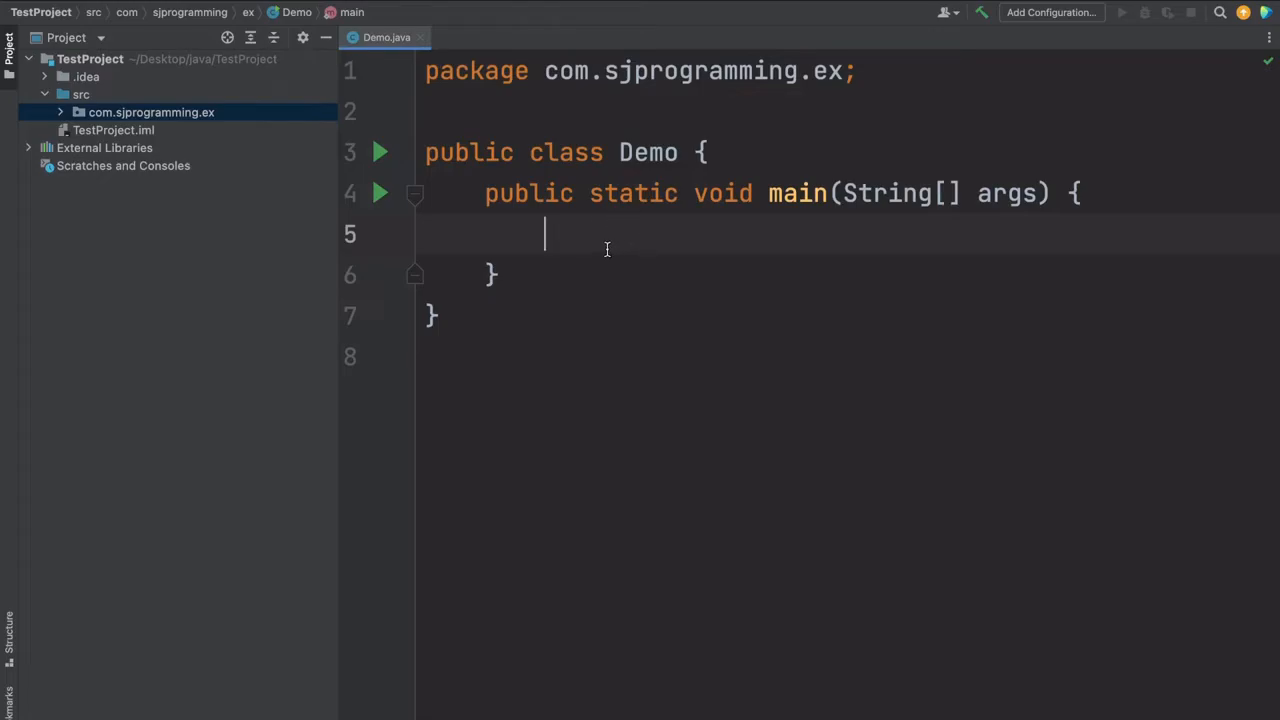
{"action": "type", "text": "sout"}
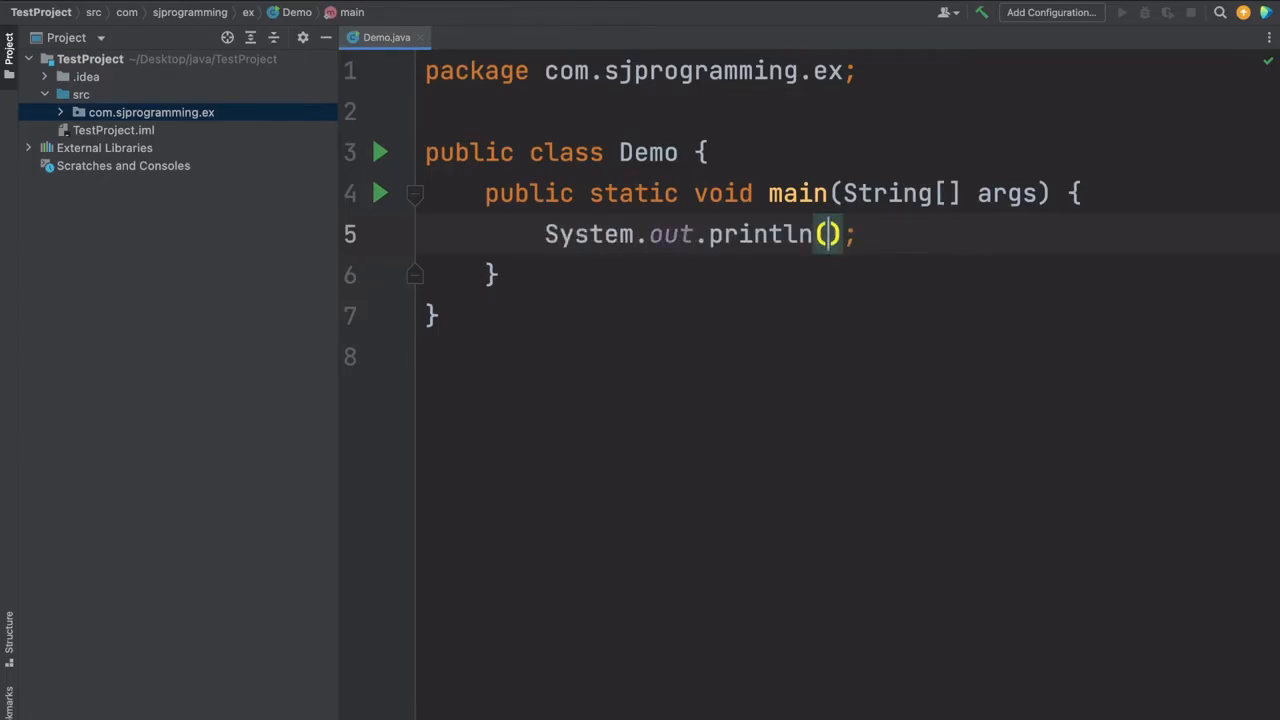
{"action": "type", "text": "\"Hel\""}
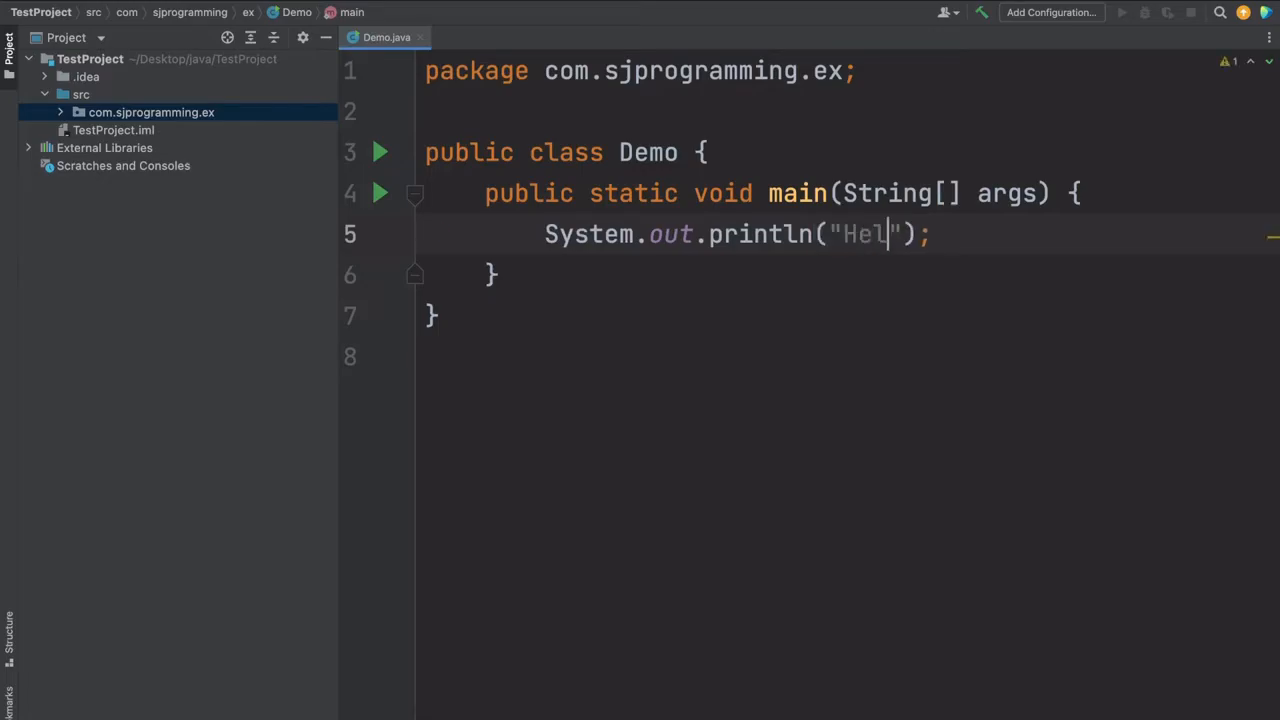
{"action": "type", "text": "lo World"}
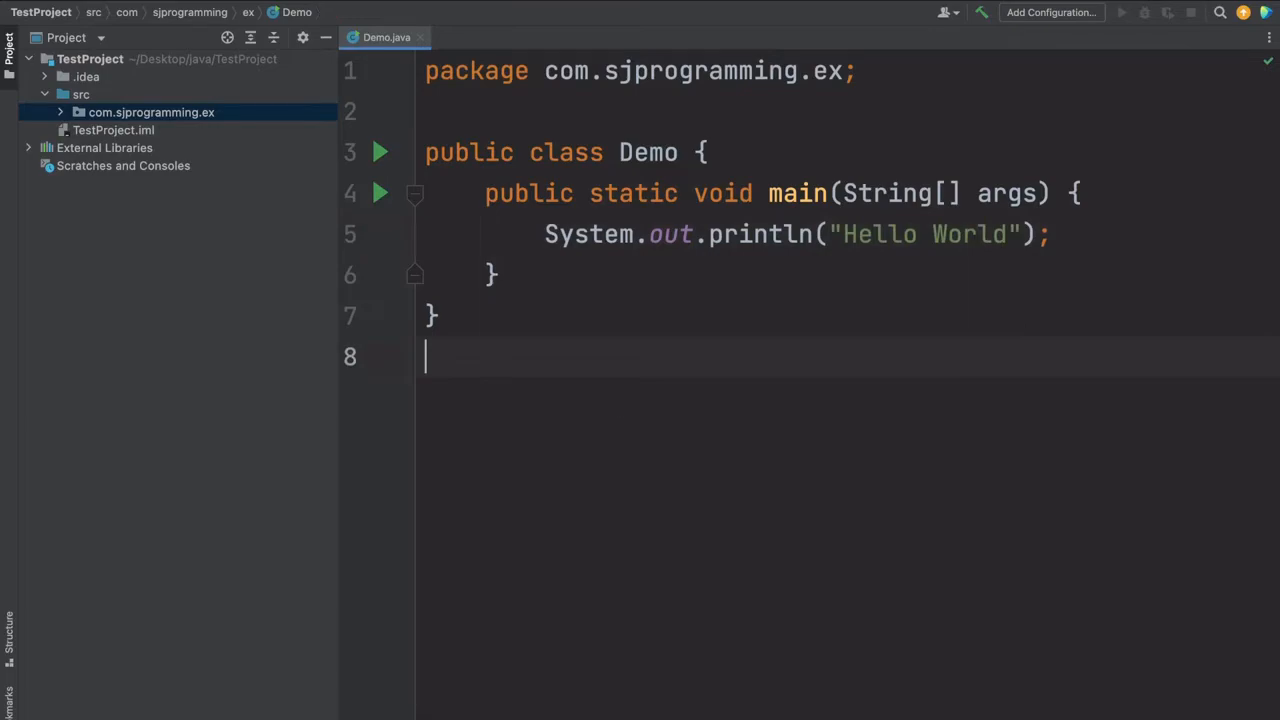
{"action": "mouse_move", "coordinate": [660, 300]}
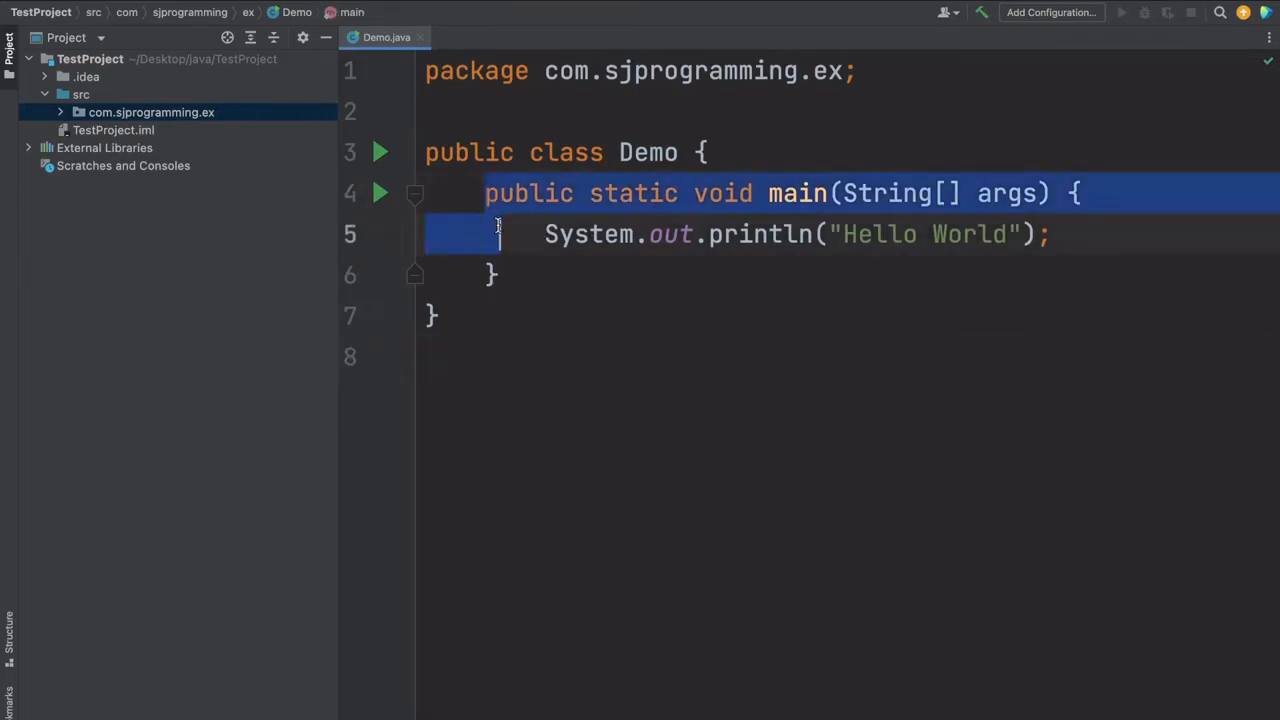
{"action": "left_click", "coordinate": [492, 276]}
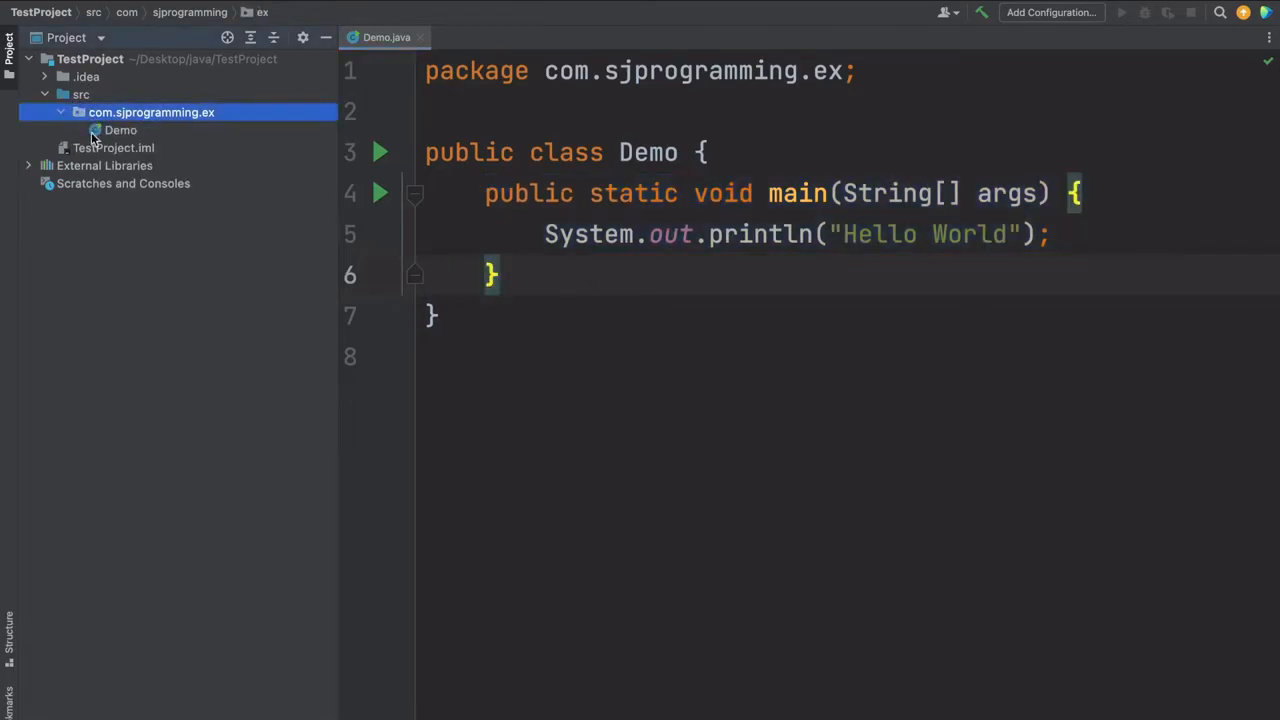
{"action": "mouse_move", "coordinate": [178, 124]}
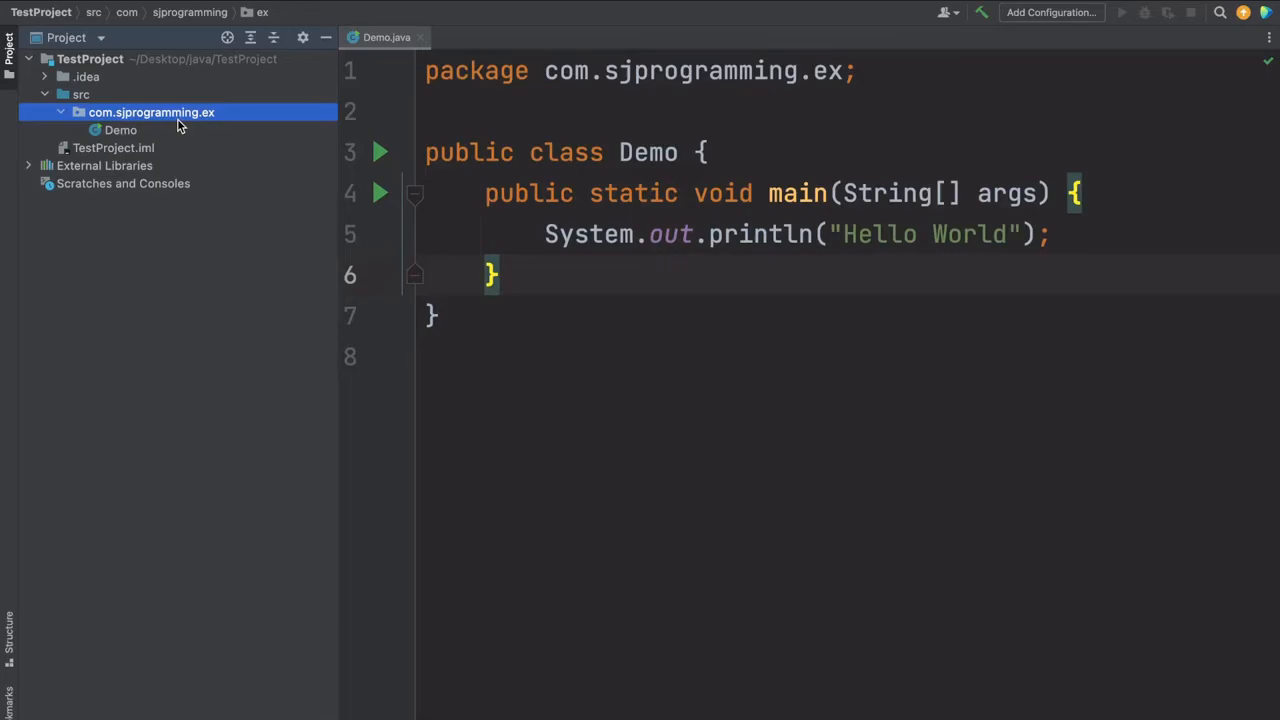
Create an interface named Interf in com.sjprogramming.ex.
{"action": "right_click", "coordinate": [152, 112]}
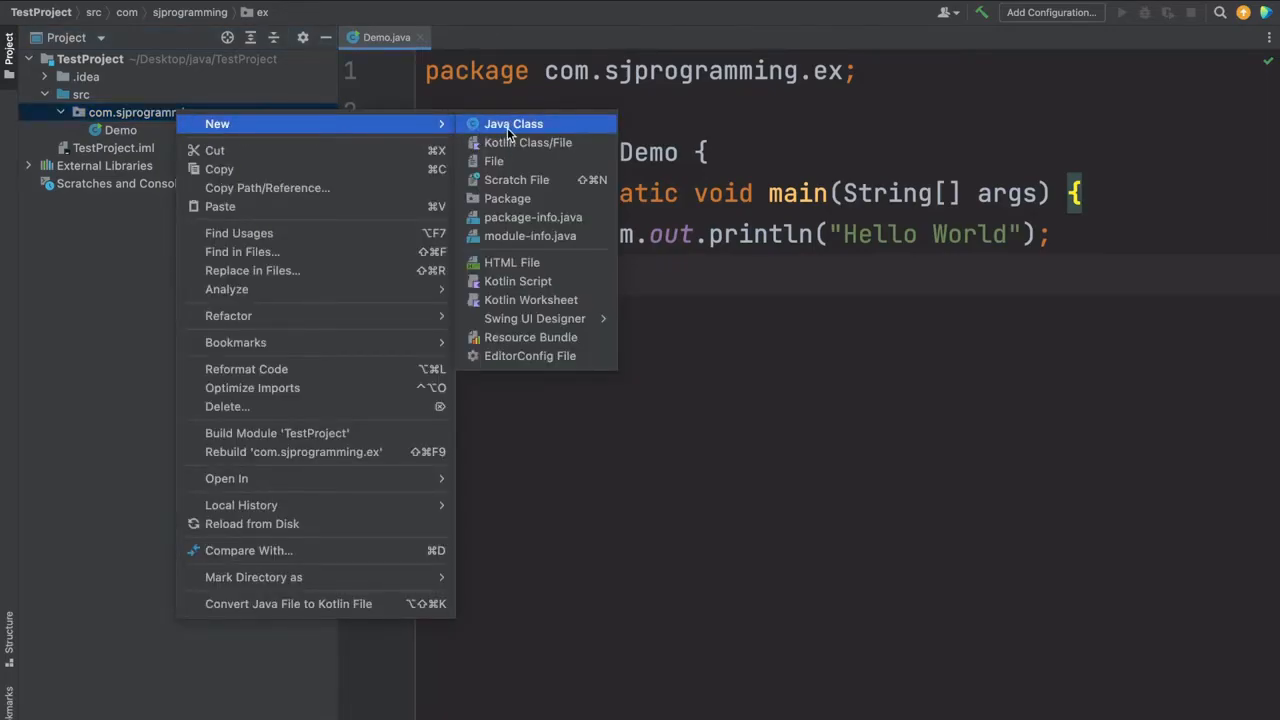
{"action": "left_click", "coordinate": [512, 124]}
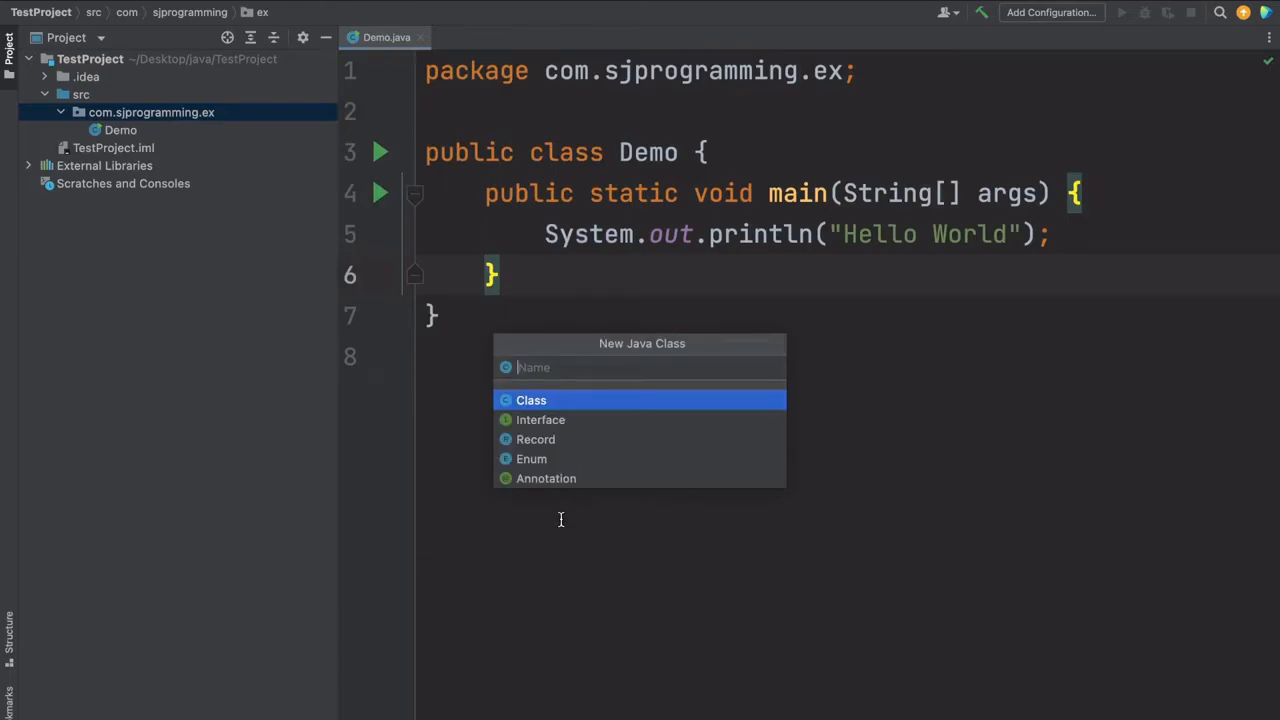
{"action": "mouse_move", "coordinate": [564, 460]}
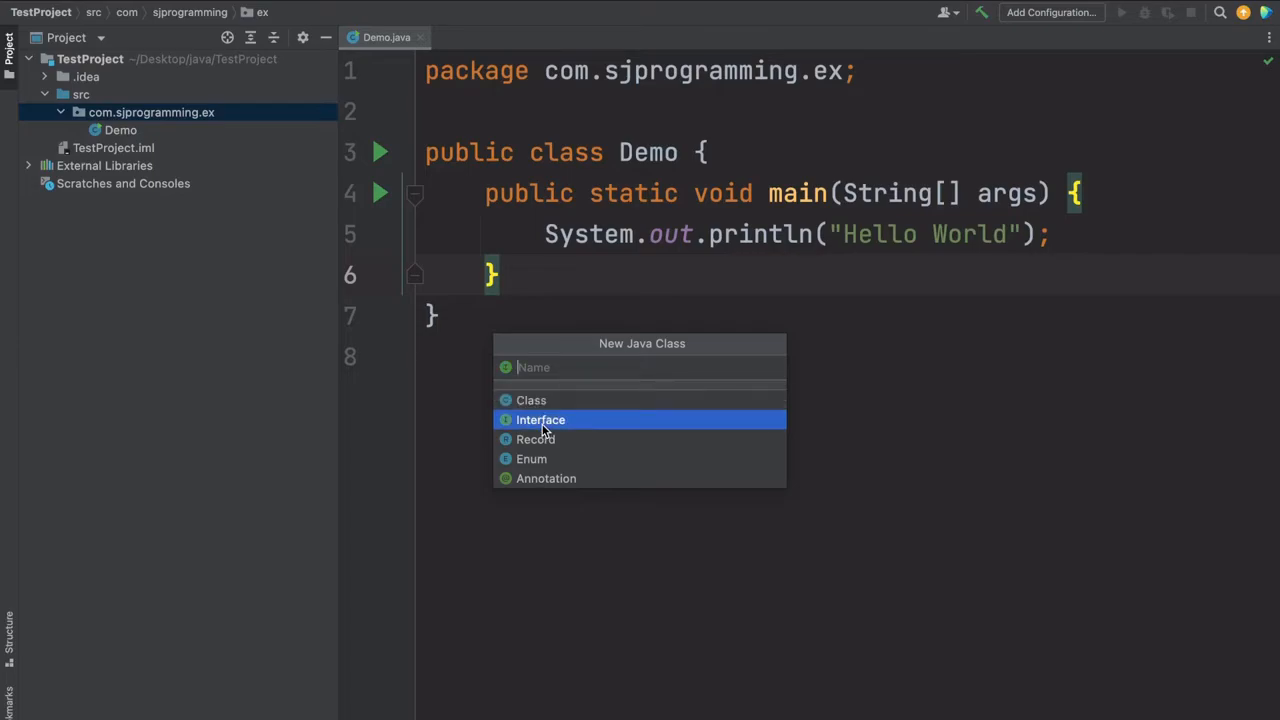
{"action": "mouse_move", "coordinate": [534, 368]}
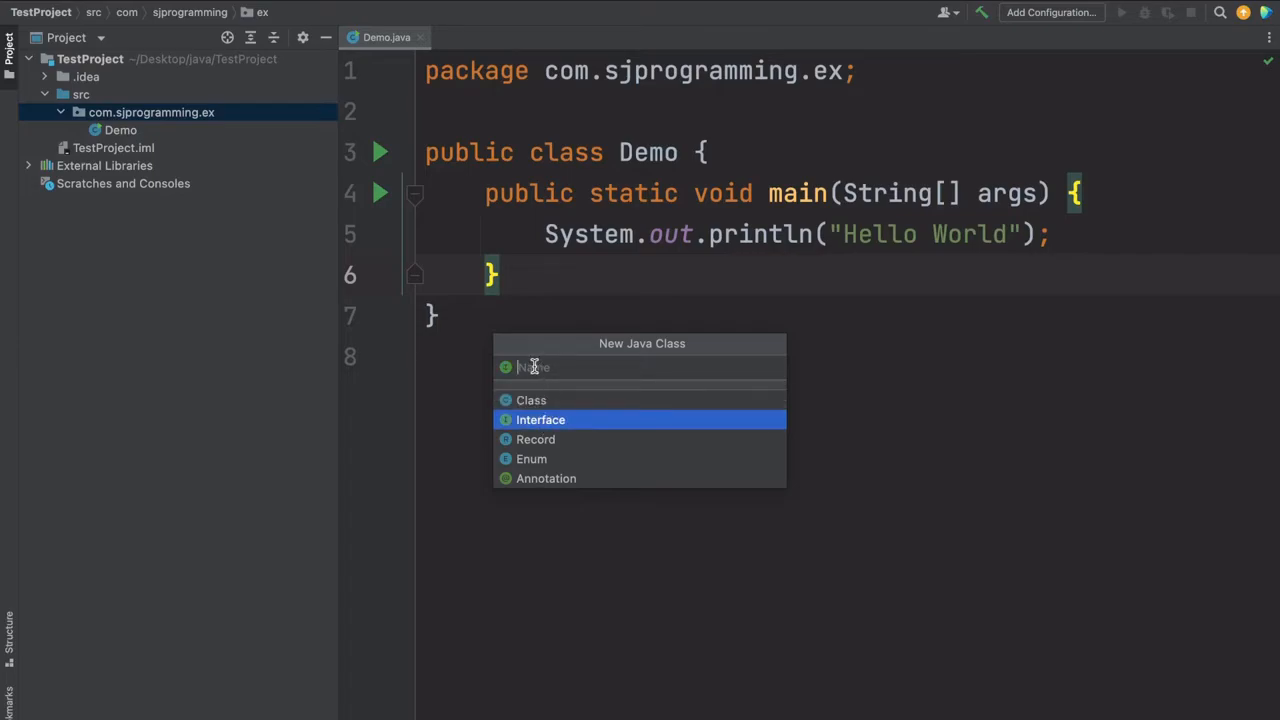
{"action": "type", "text": "Interf"}
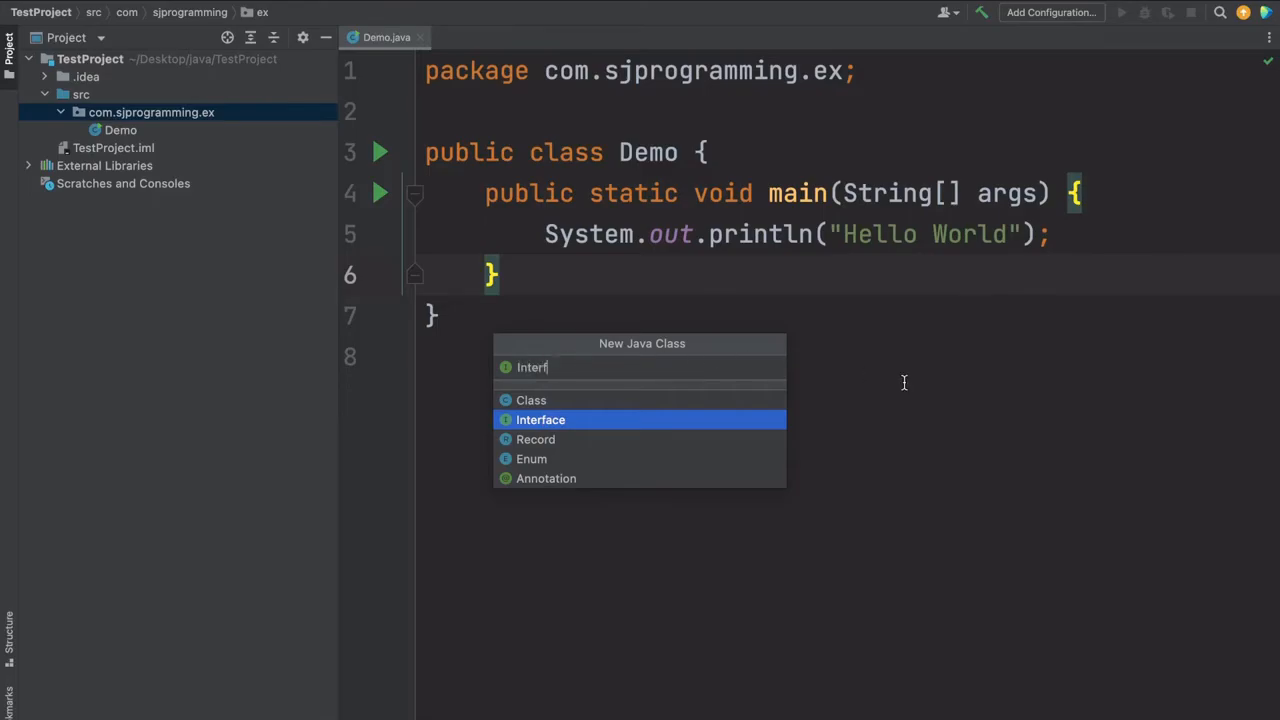
{"action": "left_click", "coordinate": [540, 420]}
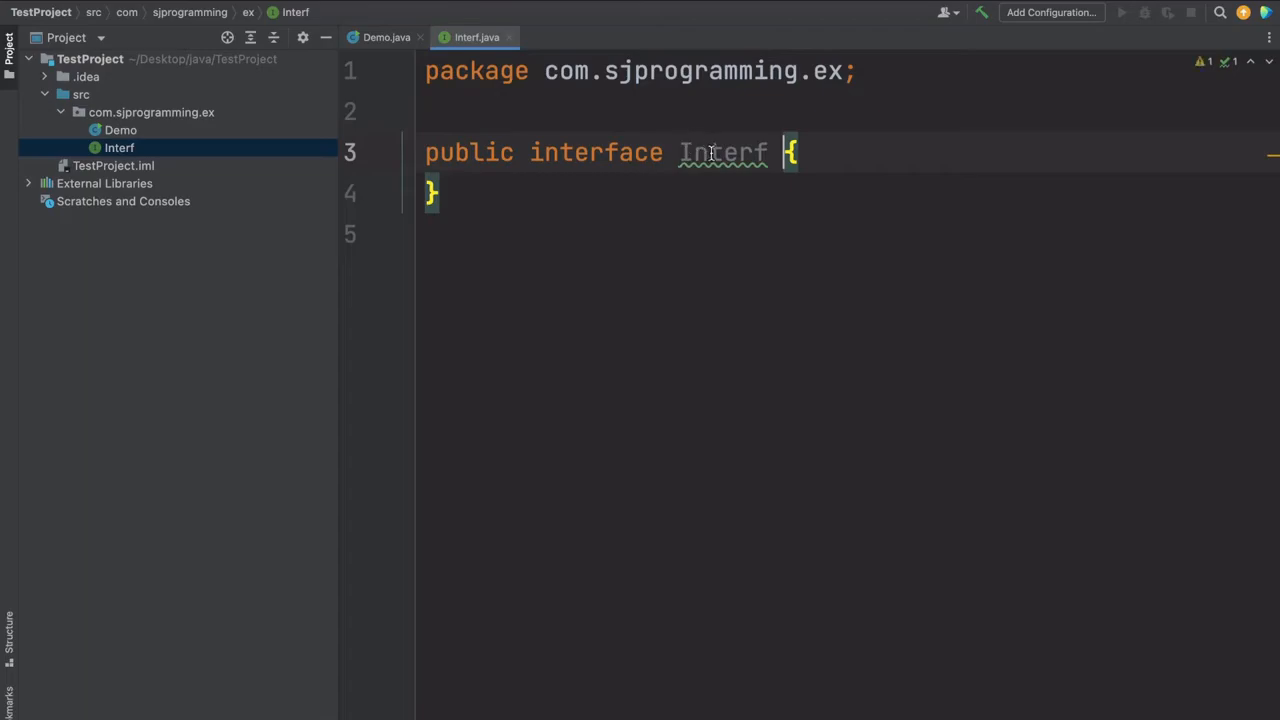
Look over the new Interf file and return to Demo.java in the editor.
{"action": "double_click", "coordinate": [596, 152]}
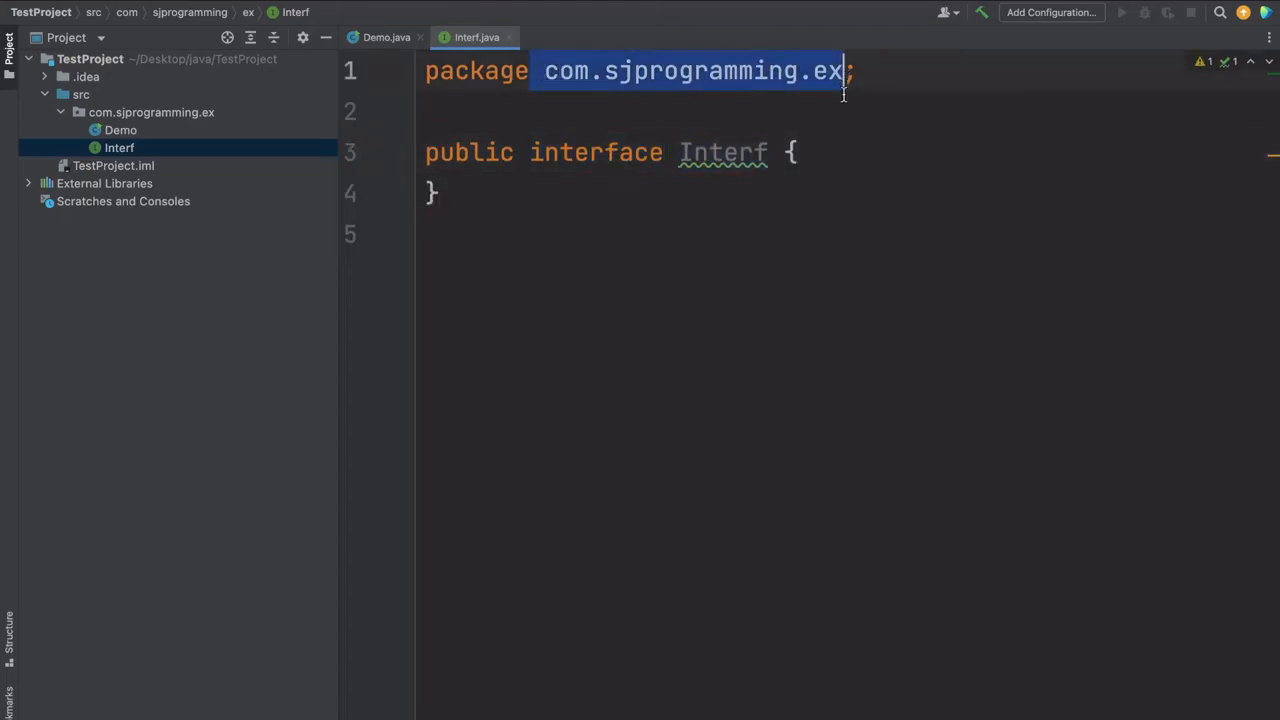
{"action": "left_click", "coordinate": [386, 36]}
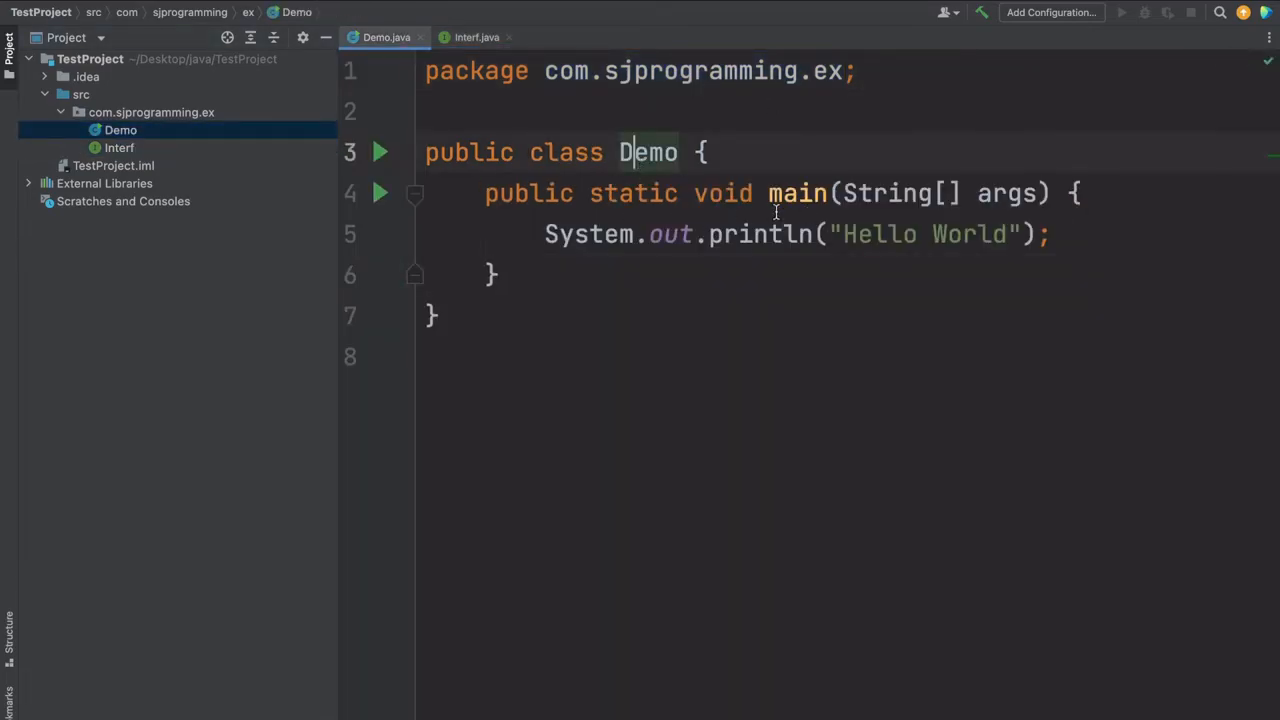
Run Demo.main() and confirm the Run panel prints Hello World with exit code 0.
{"action": "double_click", "coordinate": [796, 192]}
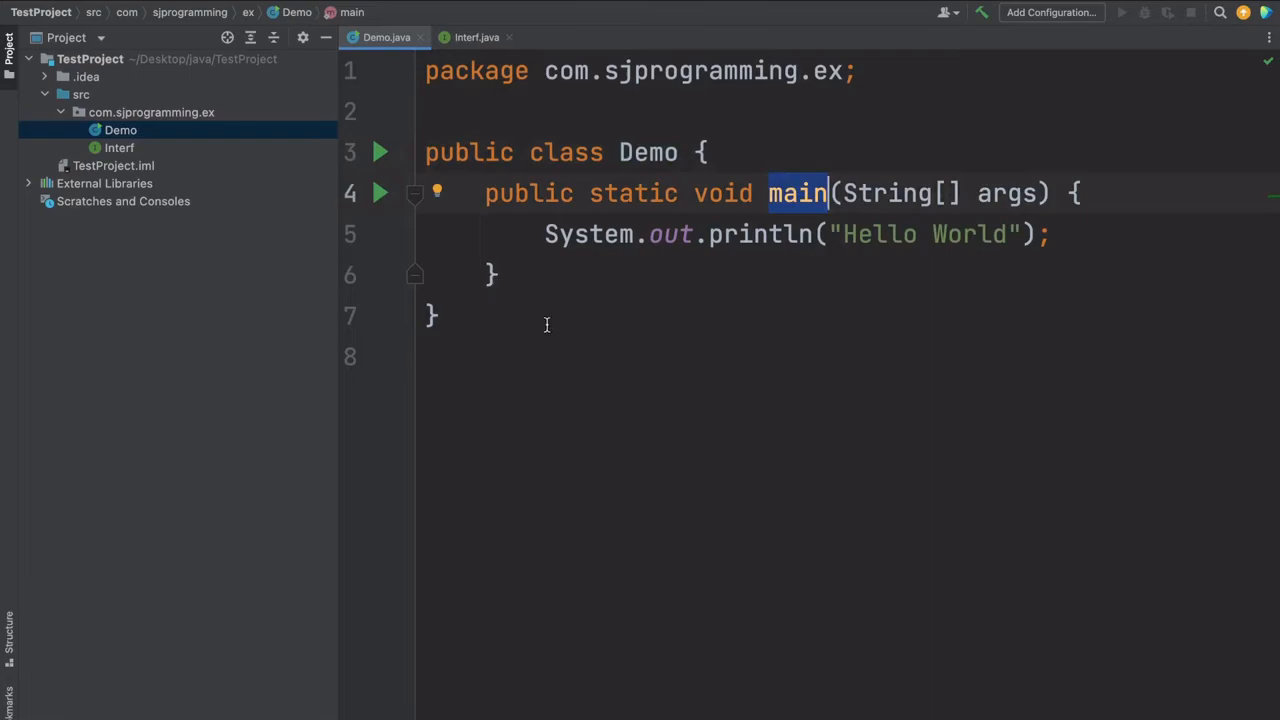
{"action": "right_click", "coordinate": [546, 324]}
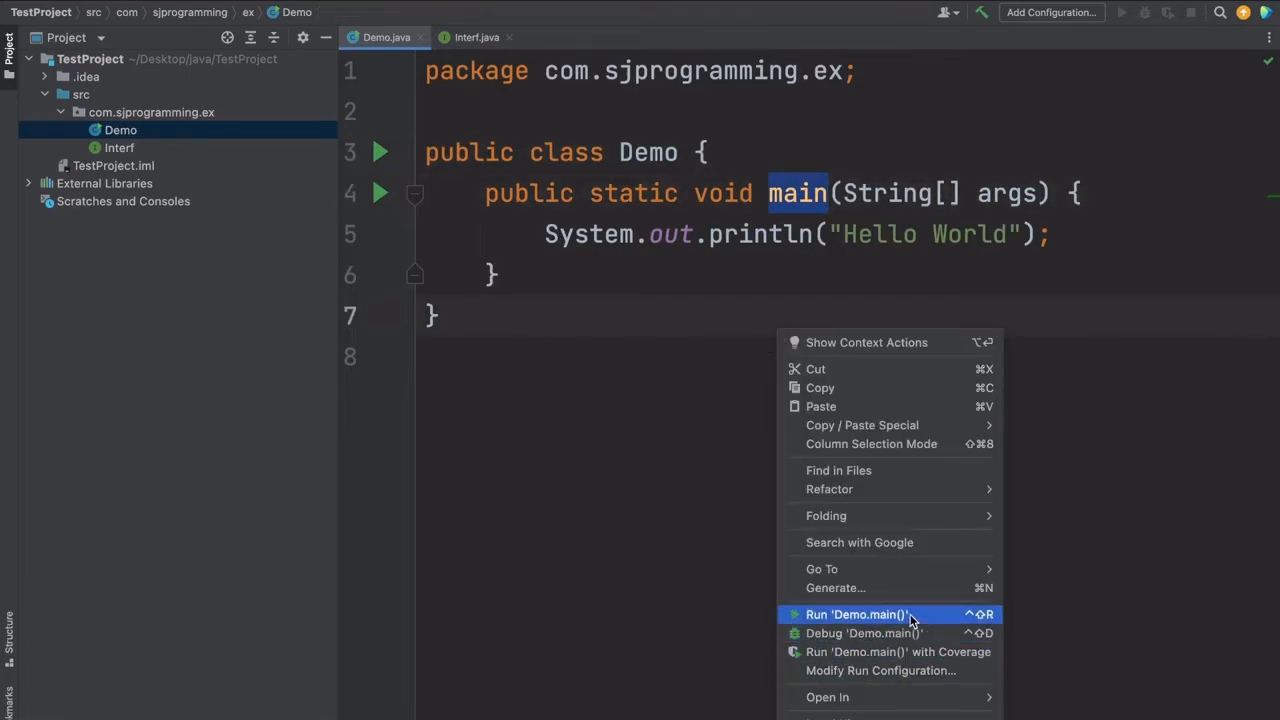
{"action": "left_click", "coordinate": [856, 614]}
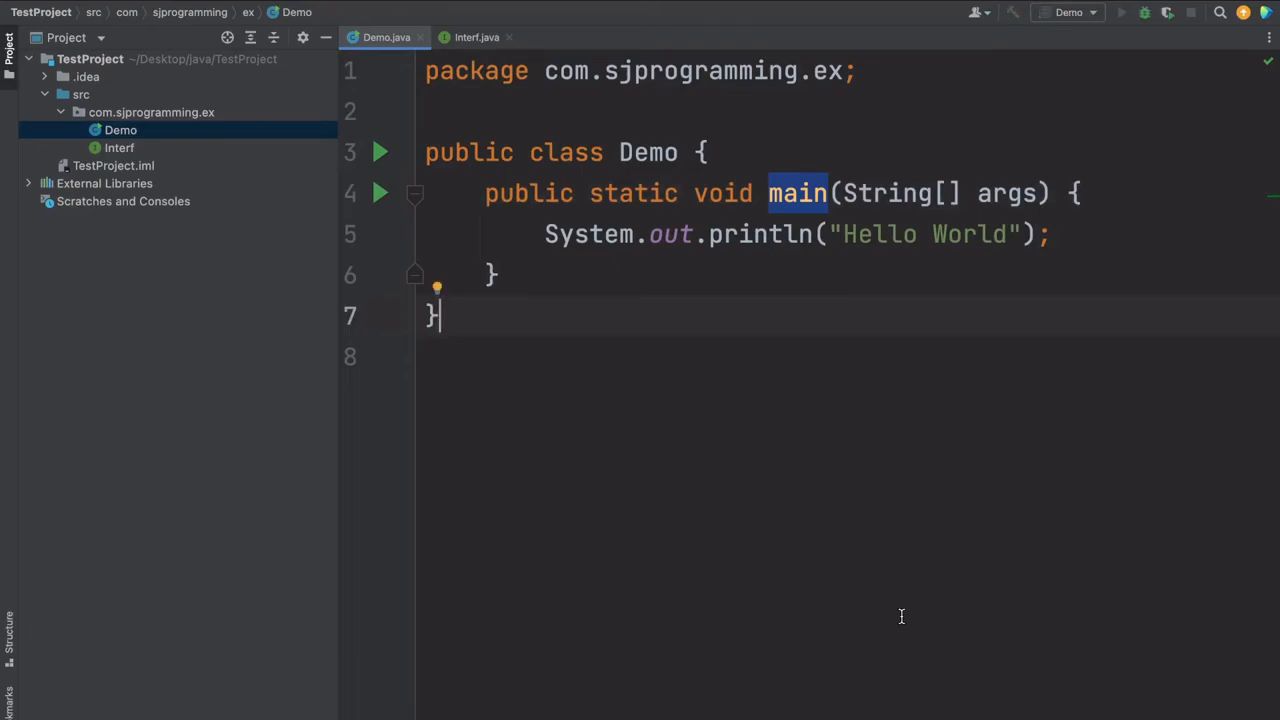
{"action": "left_click", "coordinate": [1120, 12]}
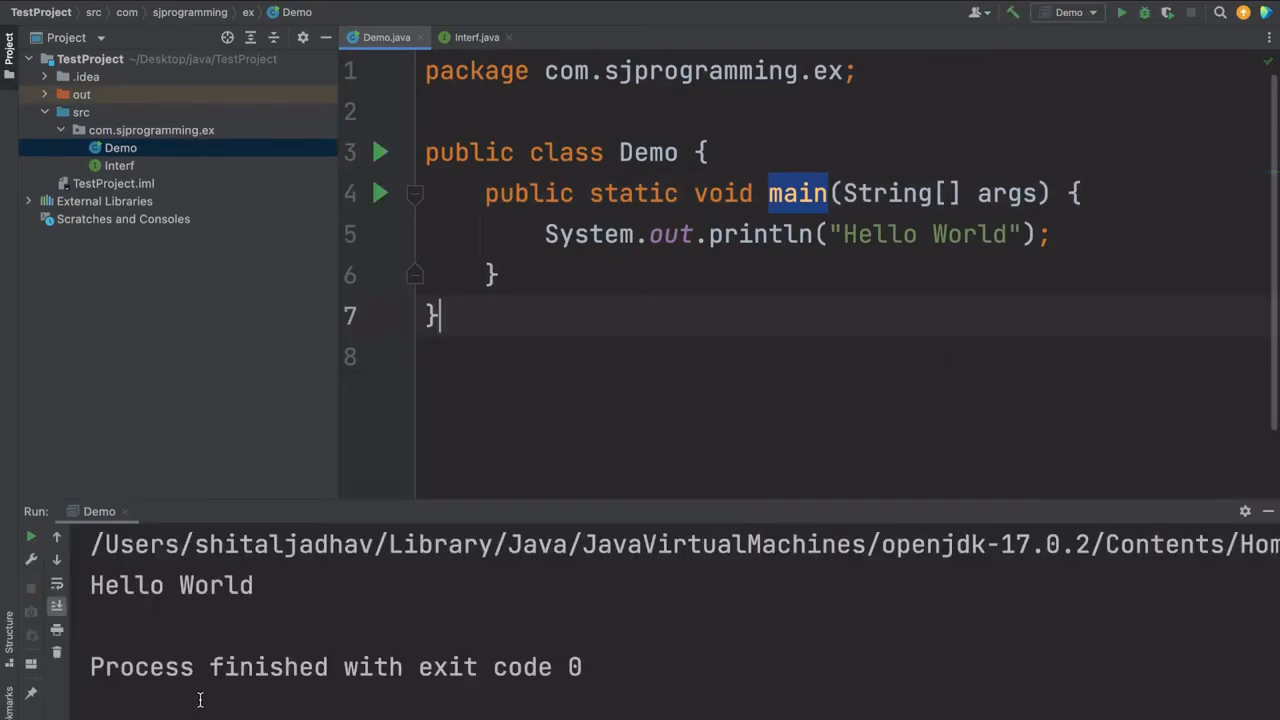
{"action": "double_click", "coordinate": [170, 584]}
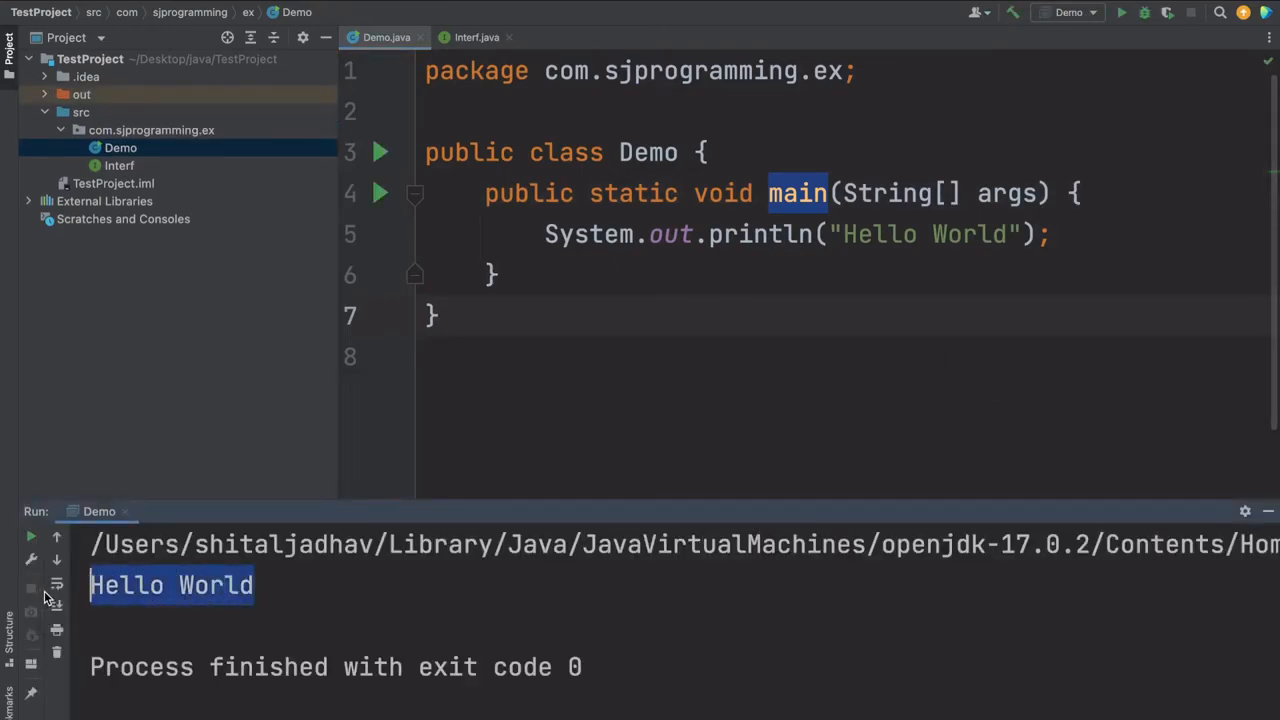
{"action": "left_click", "coordinate": [432, 316]}
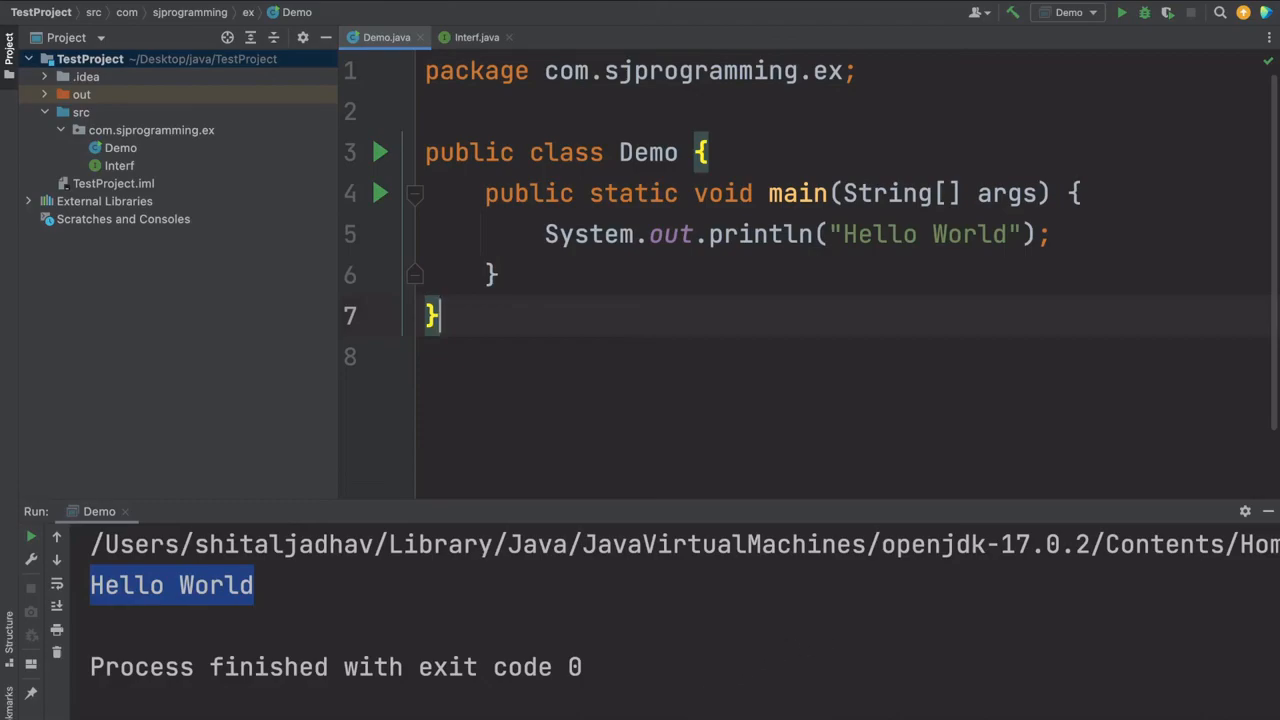
{"action": "mouse_move", "coordinate": [844, 634]}
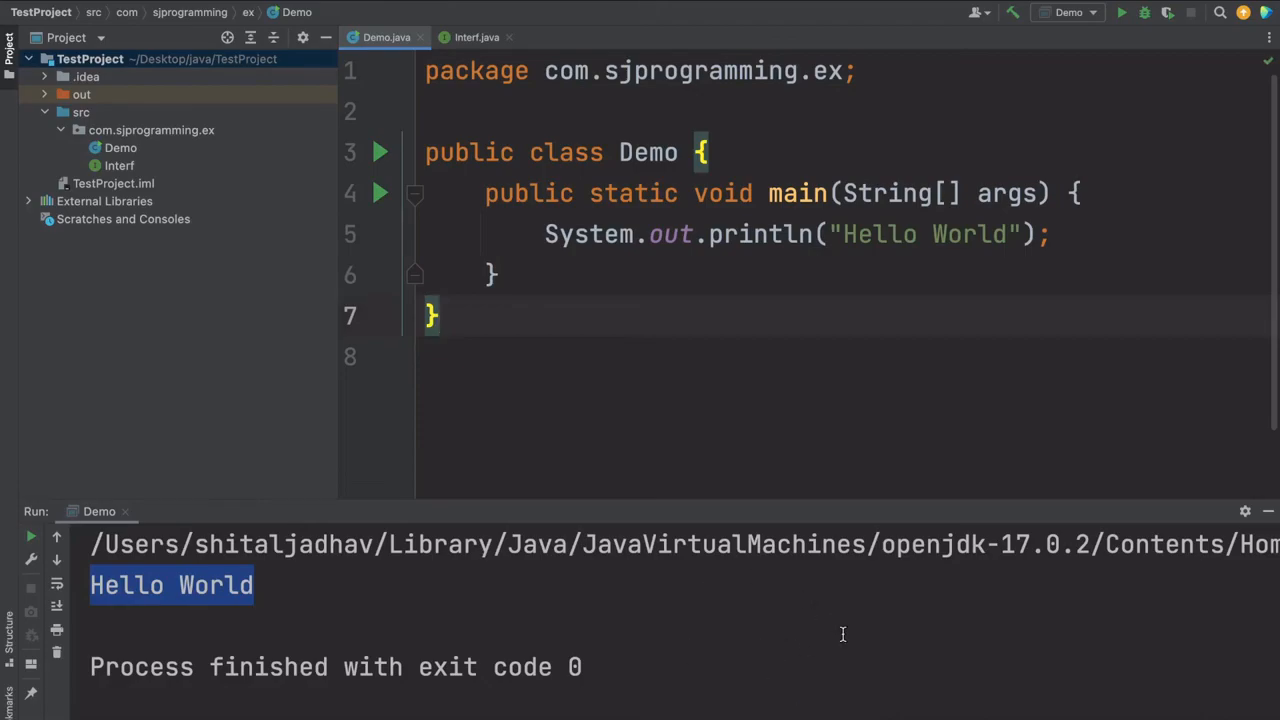